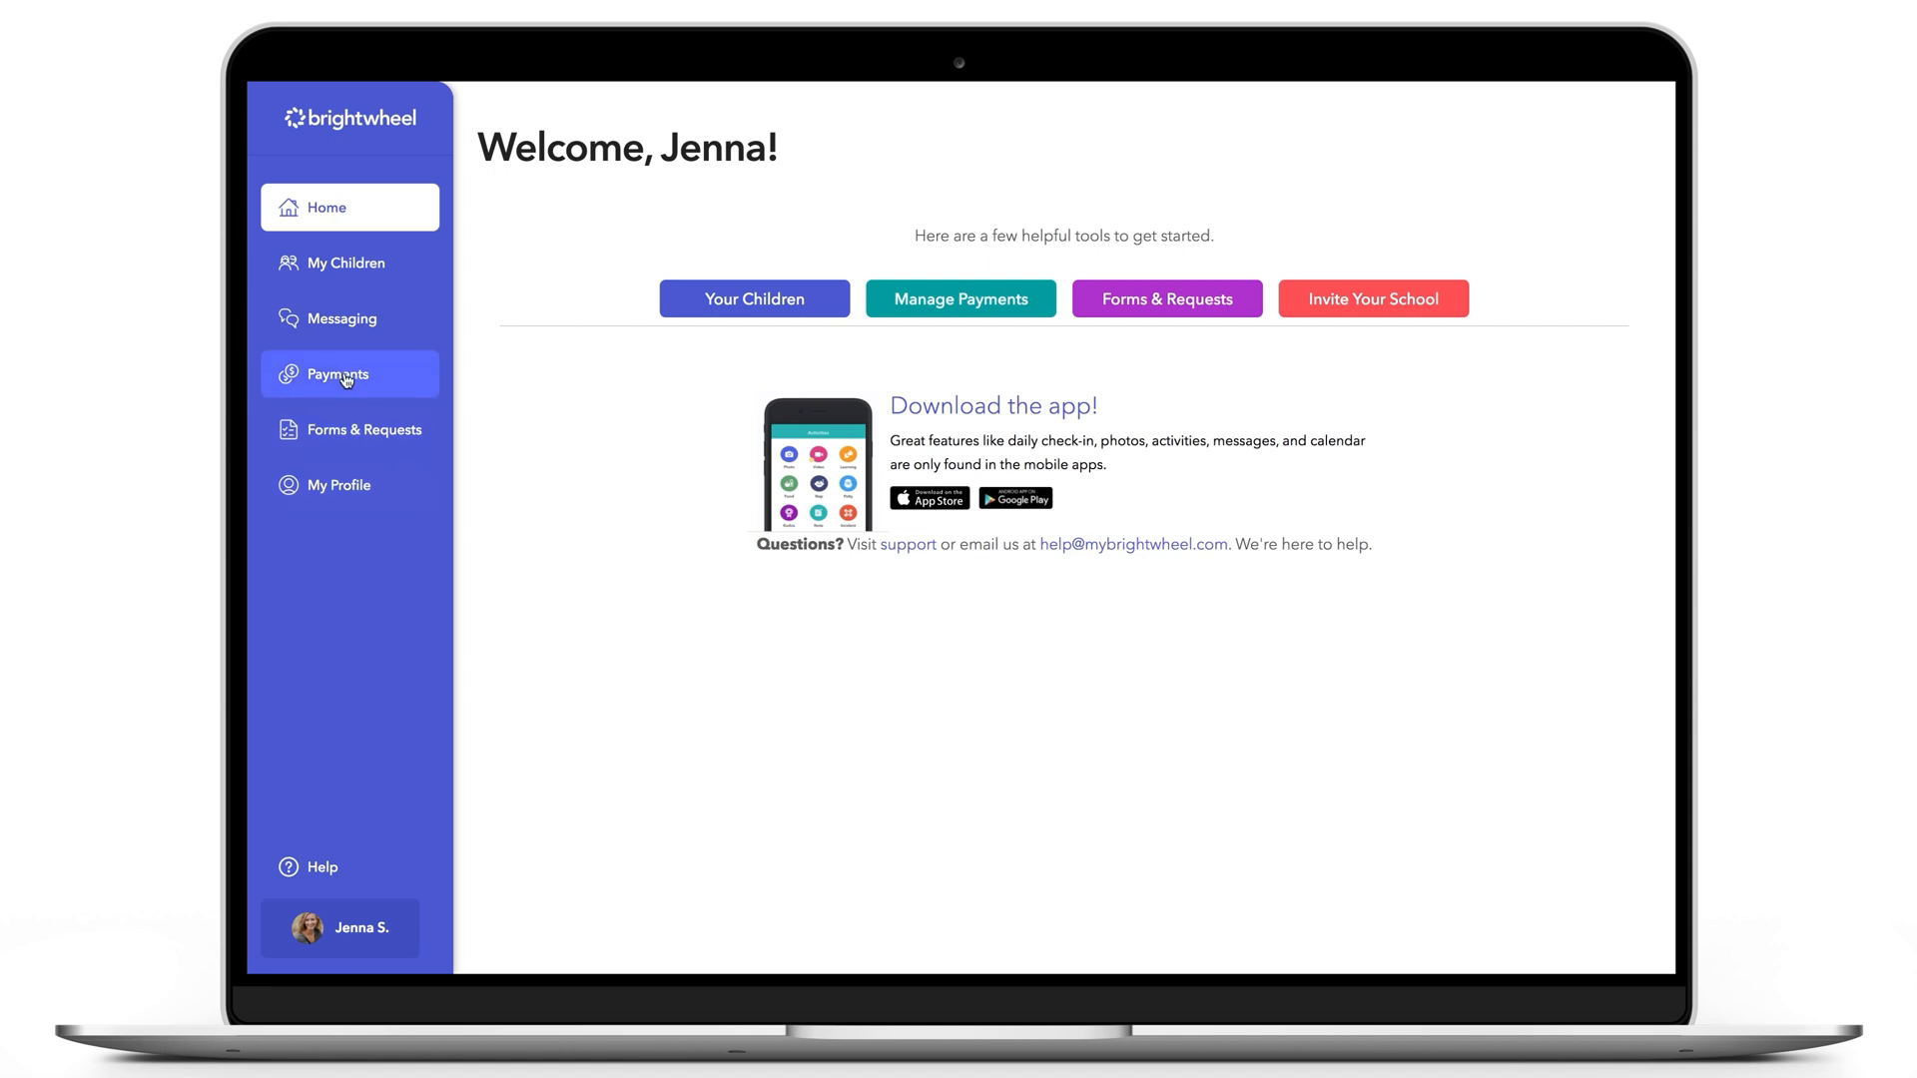
left_click(348, 374)
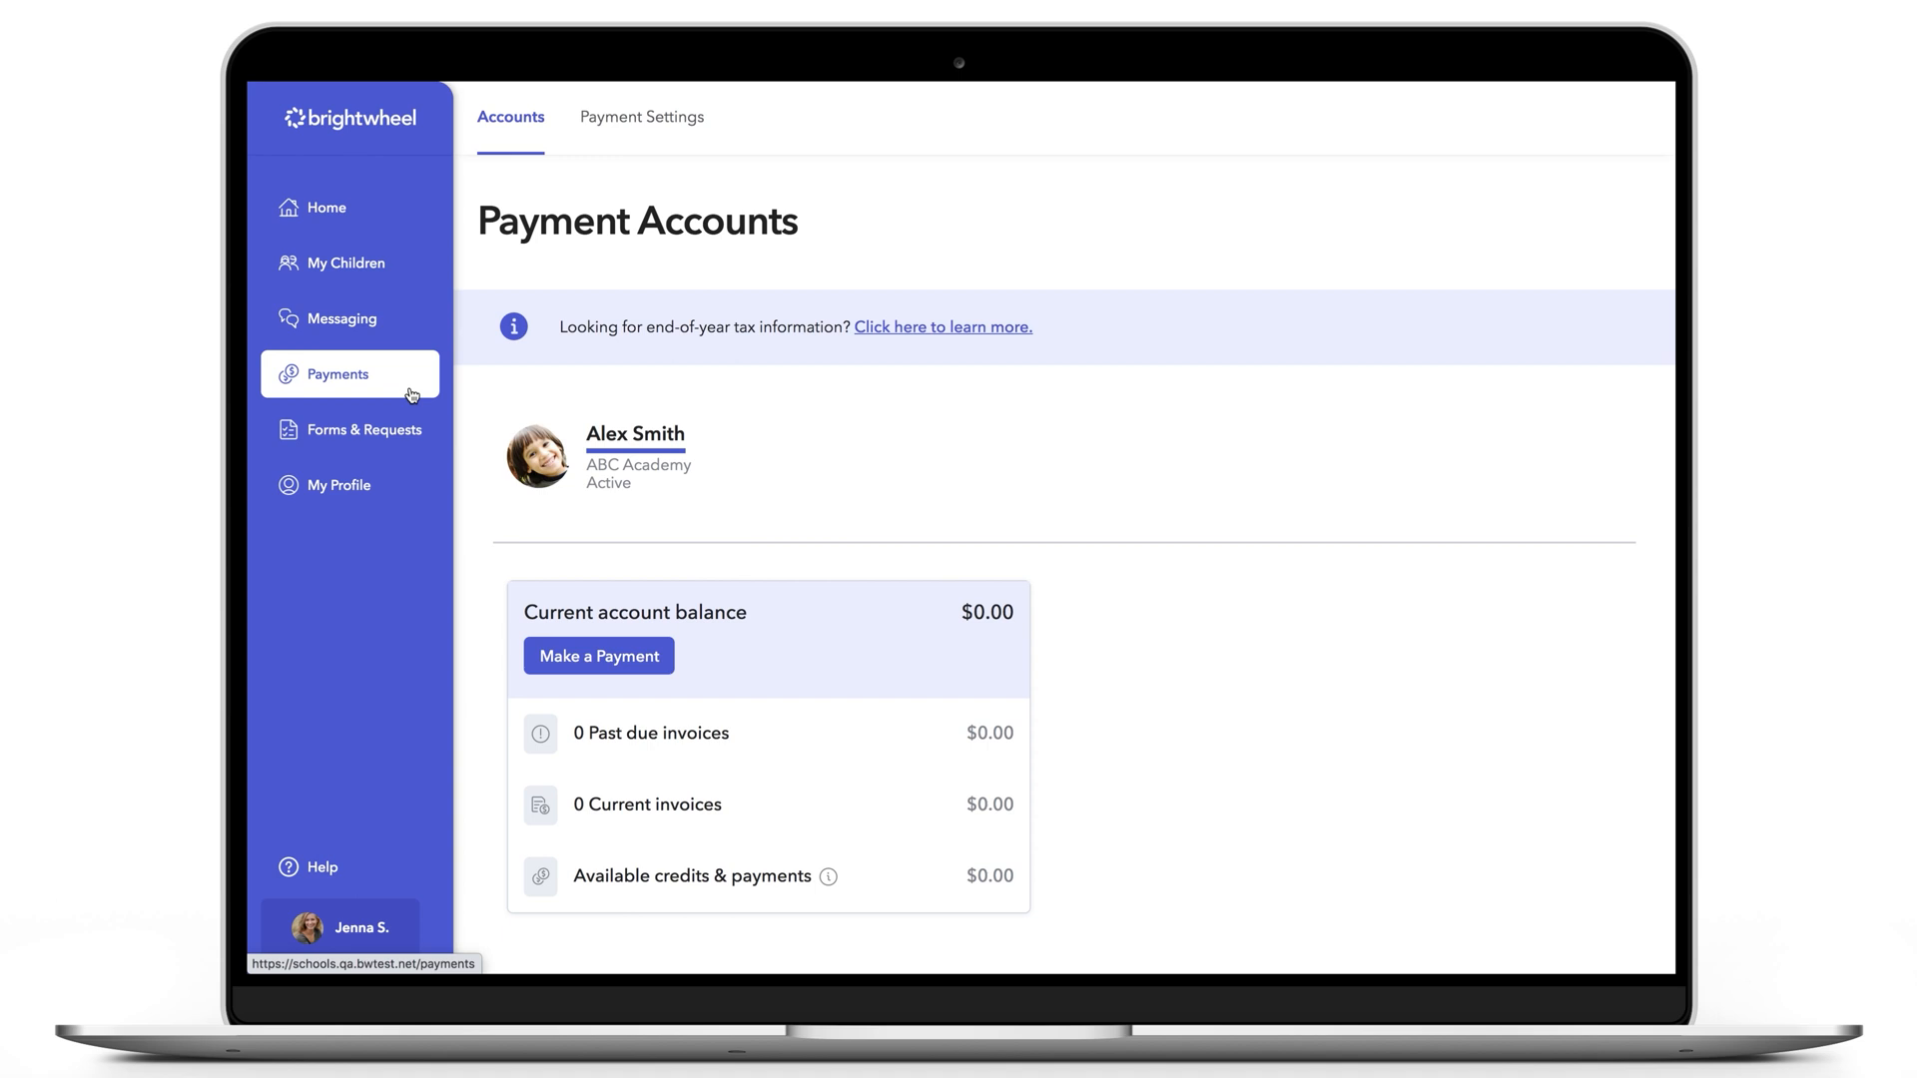
- Show Payments & Credits history and drop Credit from the transaction type filter
scroll("down", 3)
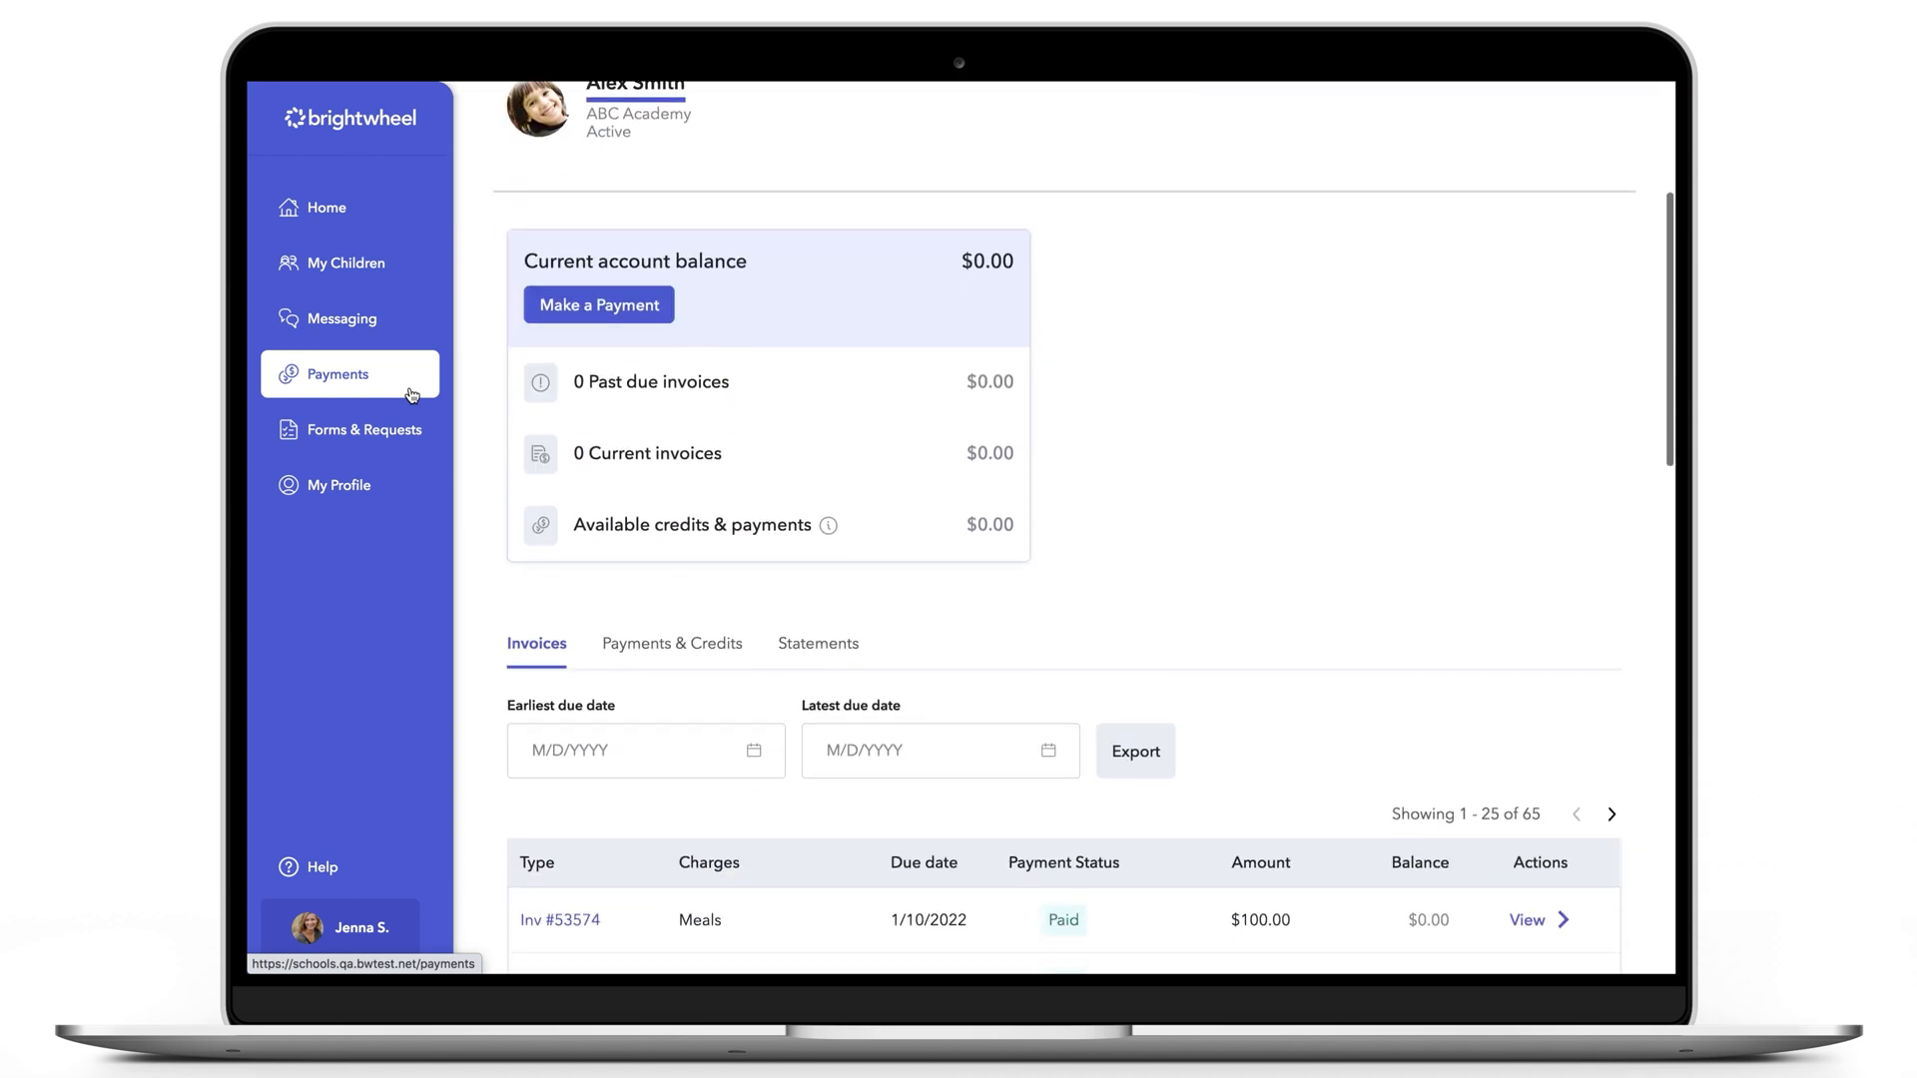
scroll("down", 3)
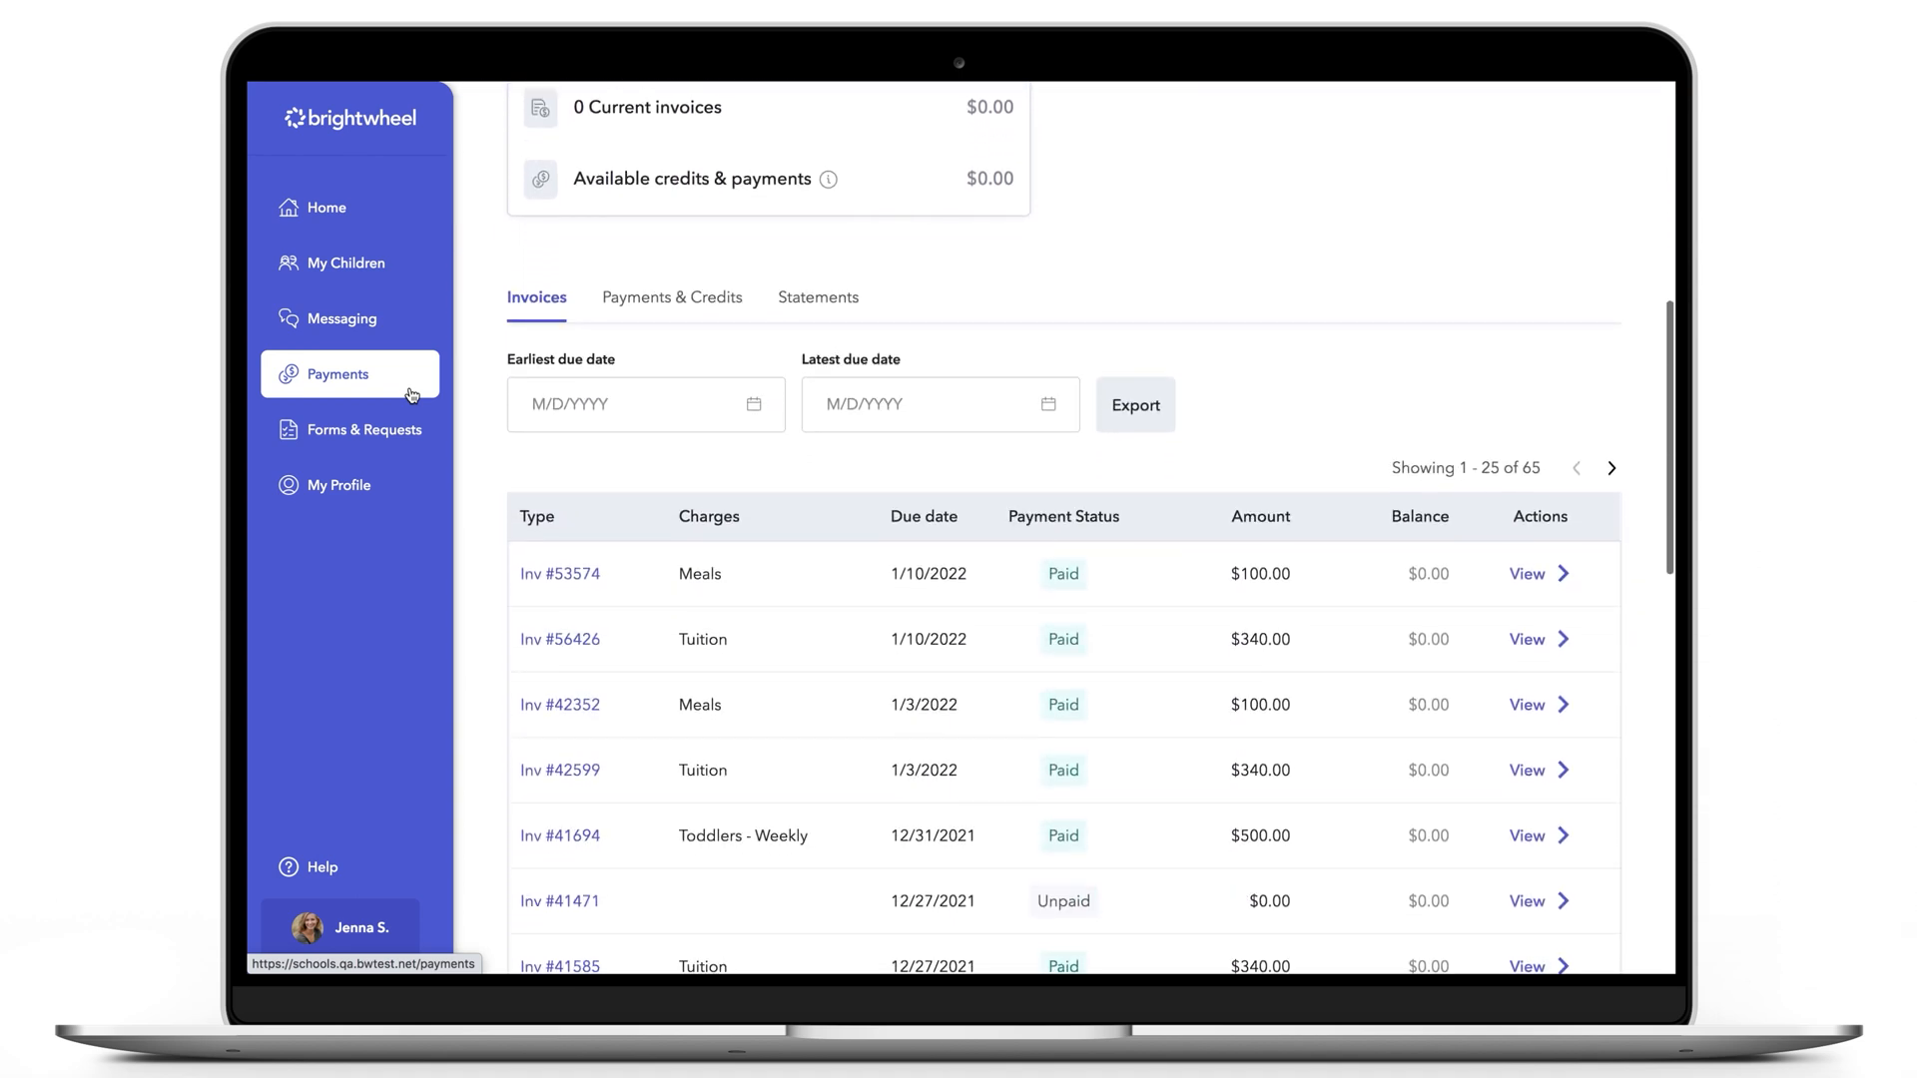
left_click(671, 297)
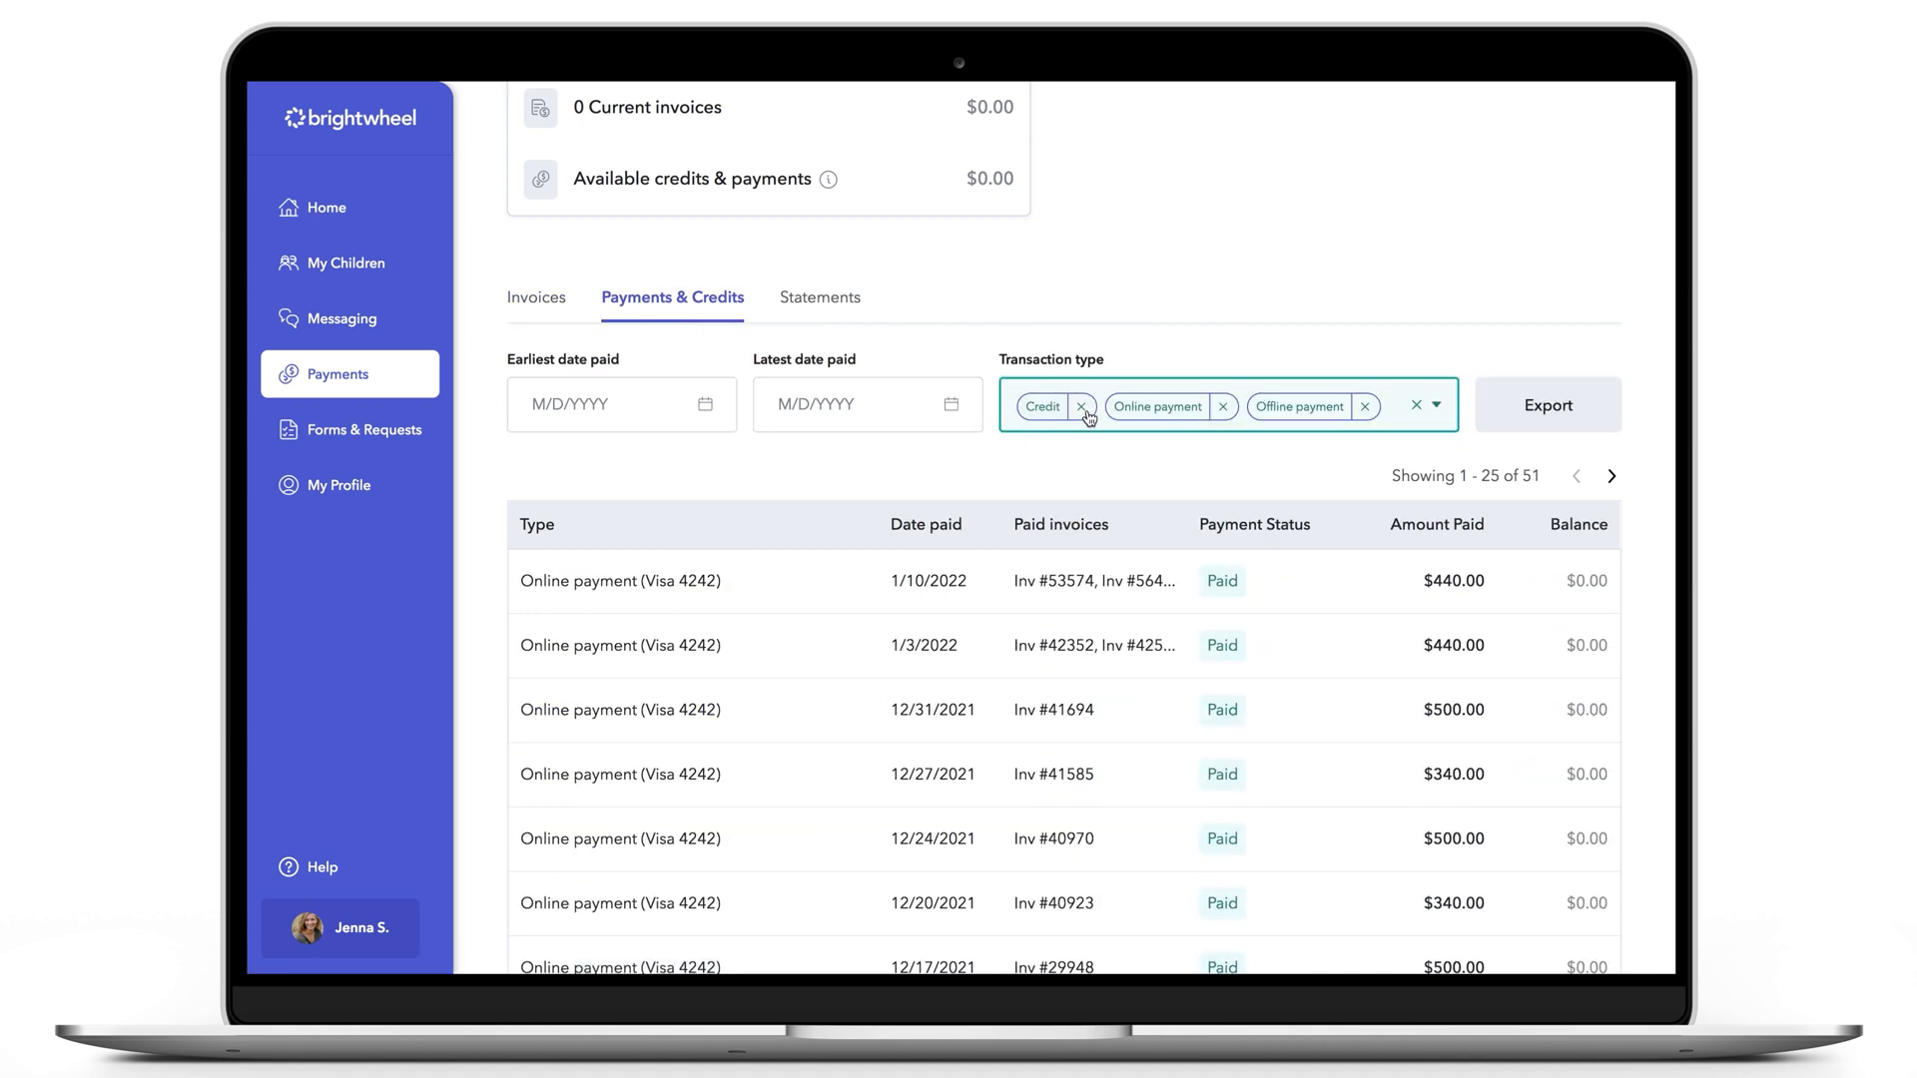
left_click(1081, 405)
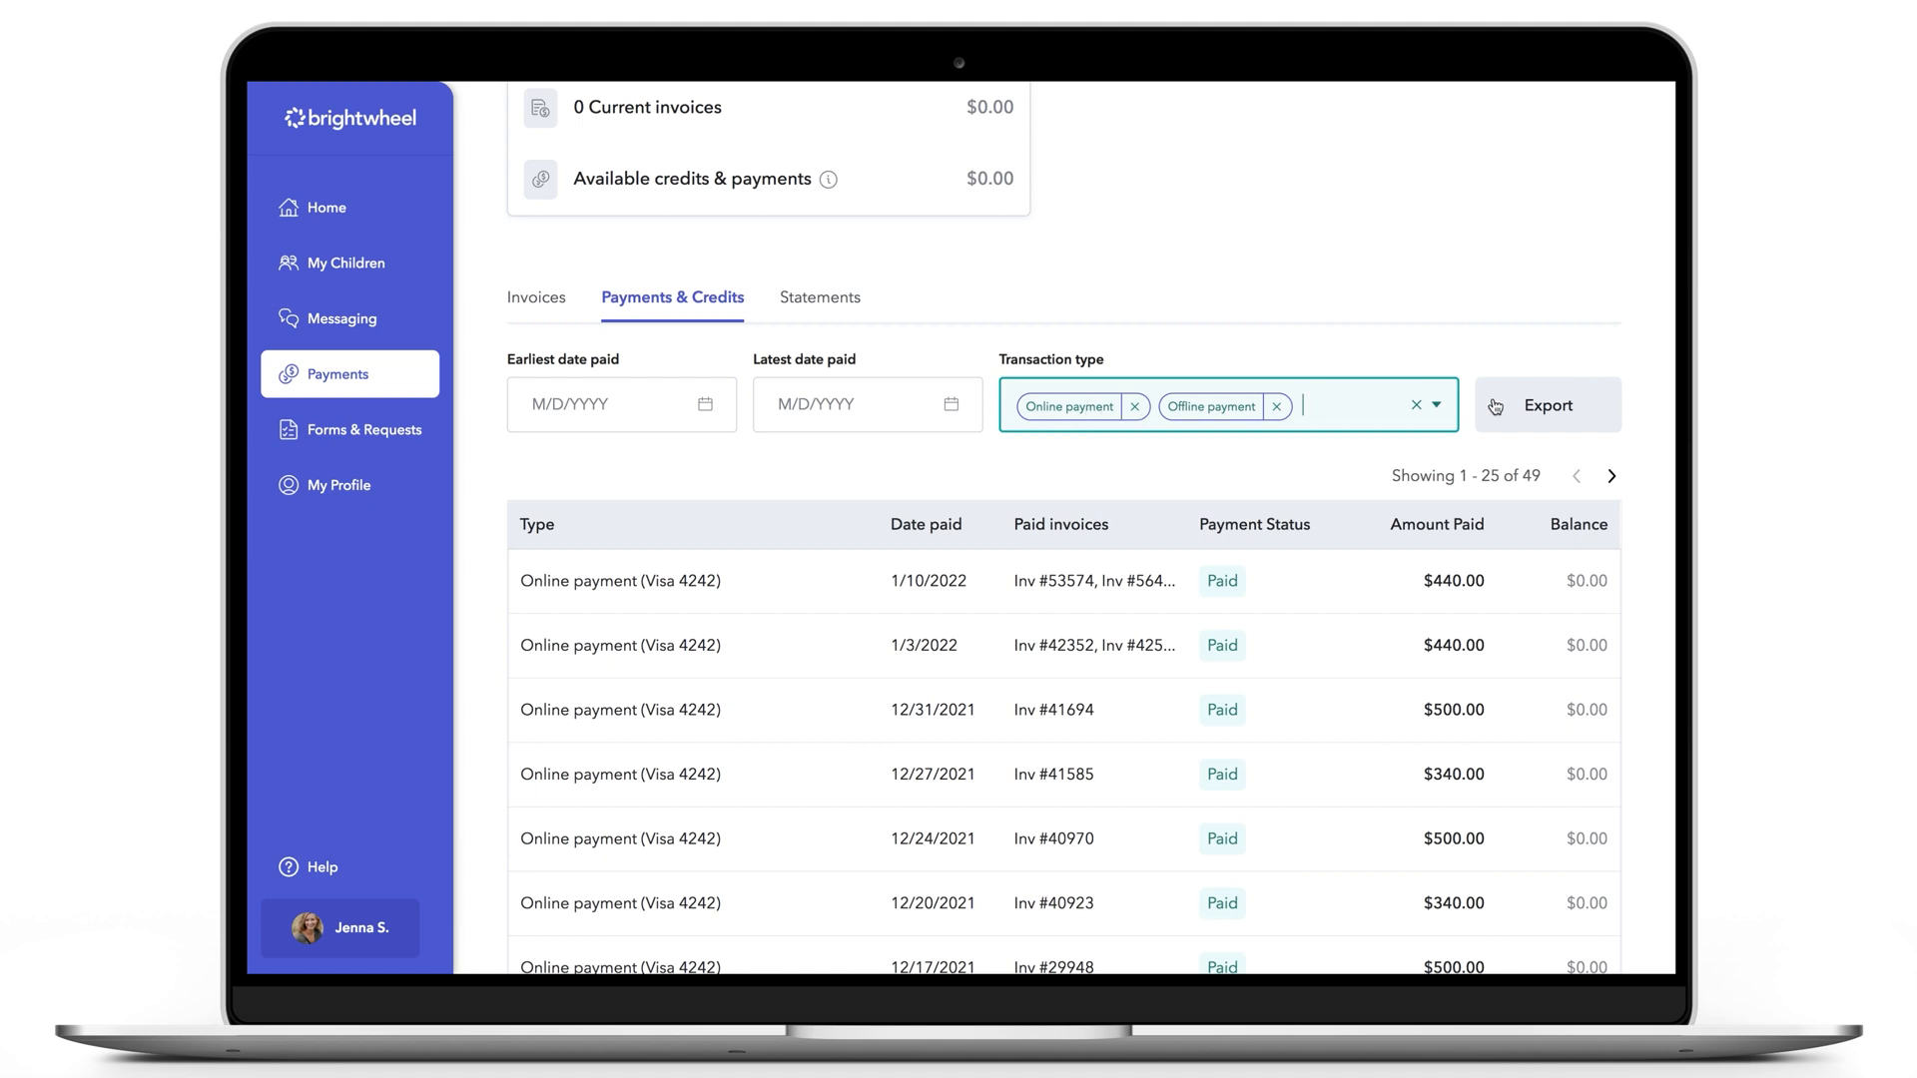
- Export payments for 01/01/2021 through 12/31/2021 via the Export Payments dialog
left_click(1546, 406)
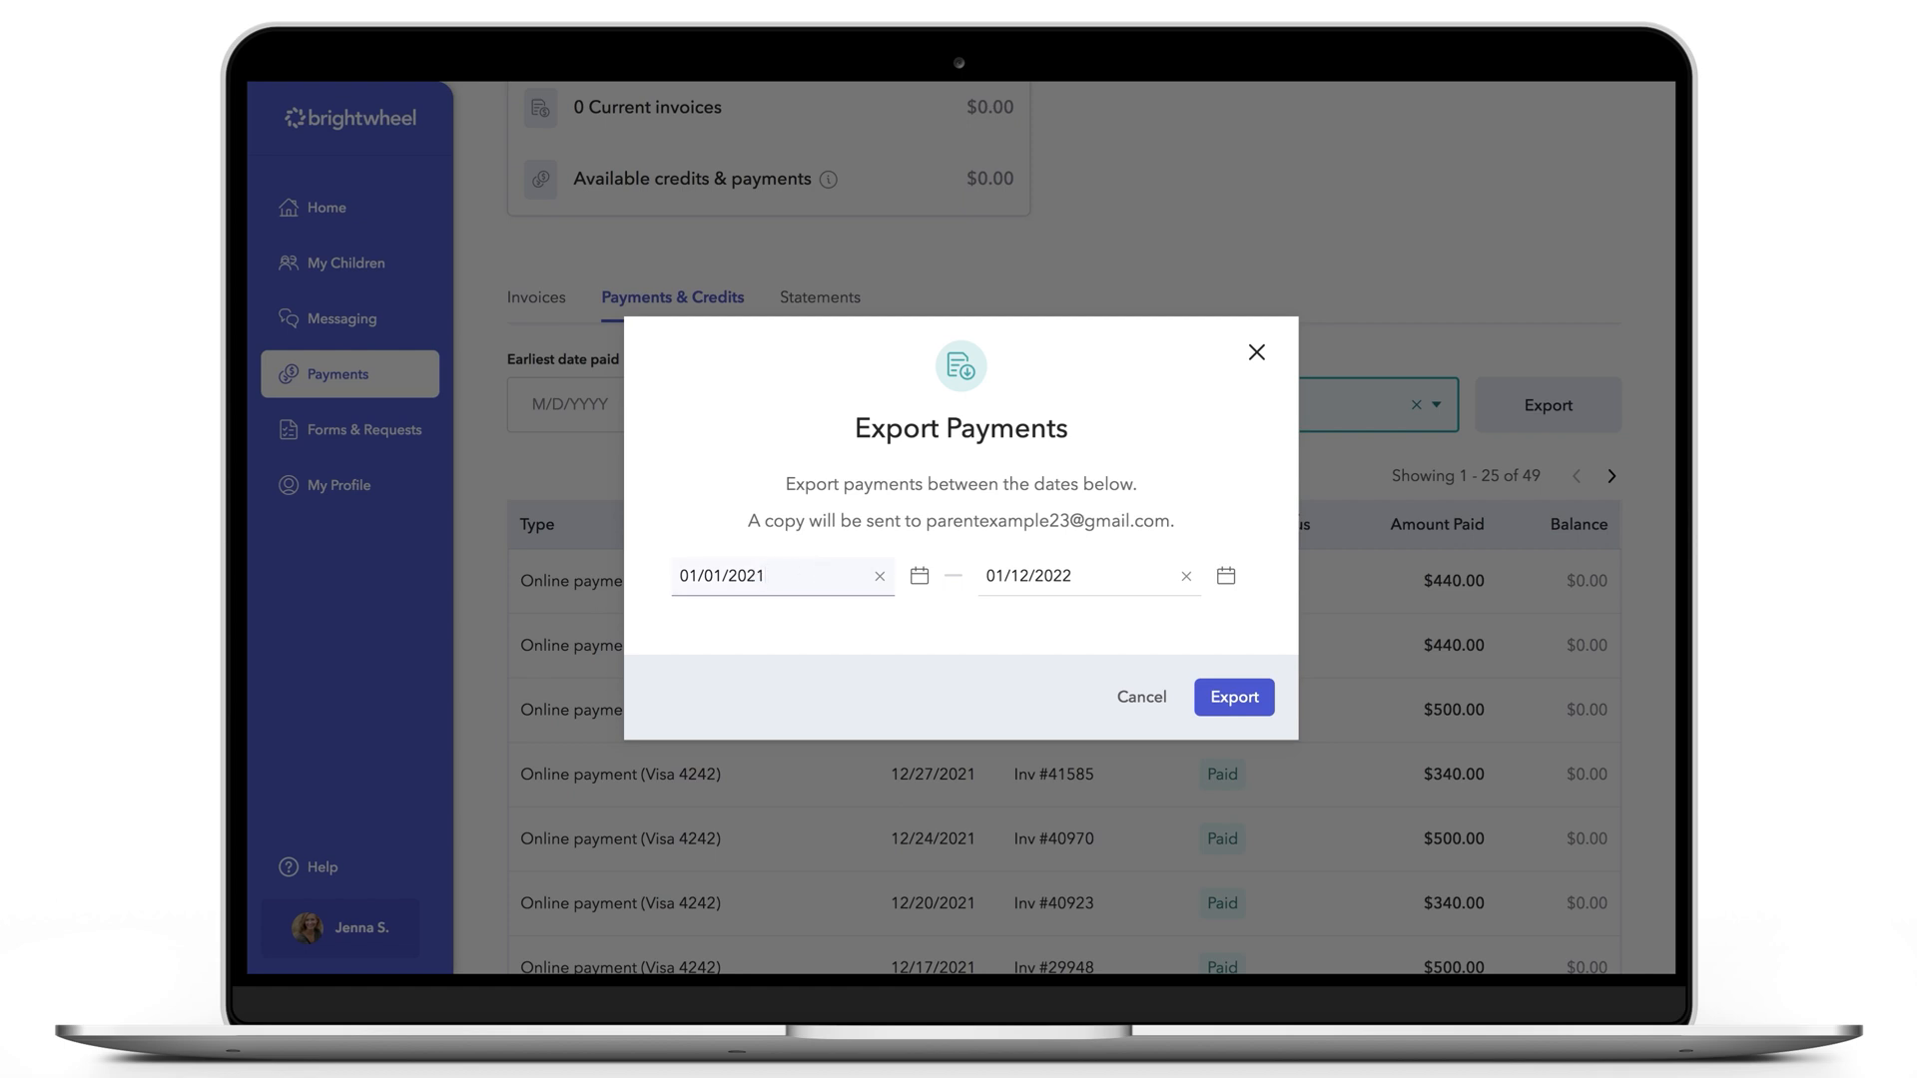
left_click(1084, 576)
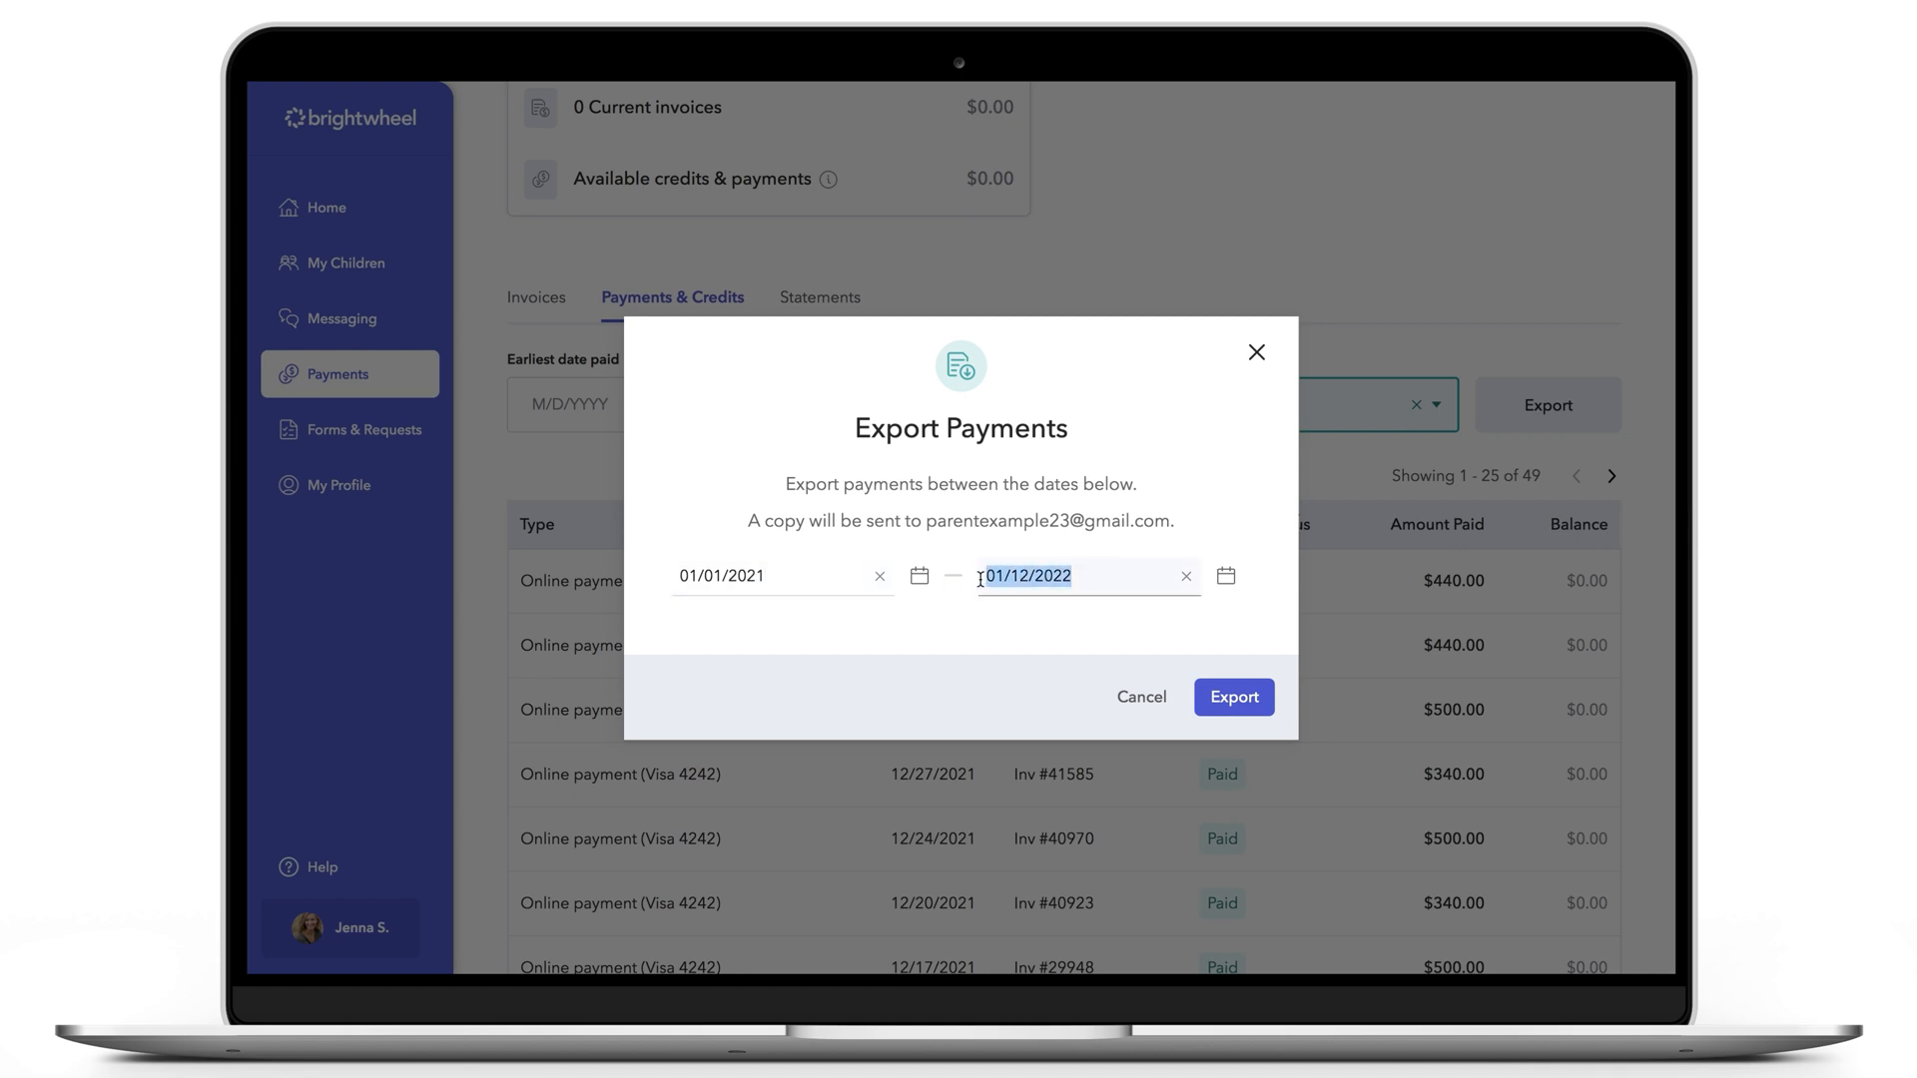
type("12/31/2021")
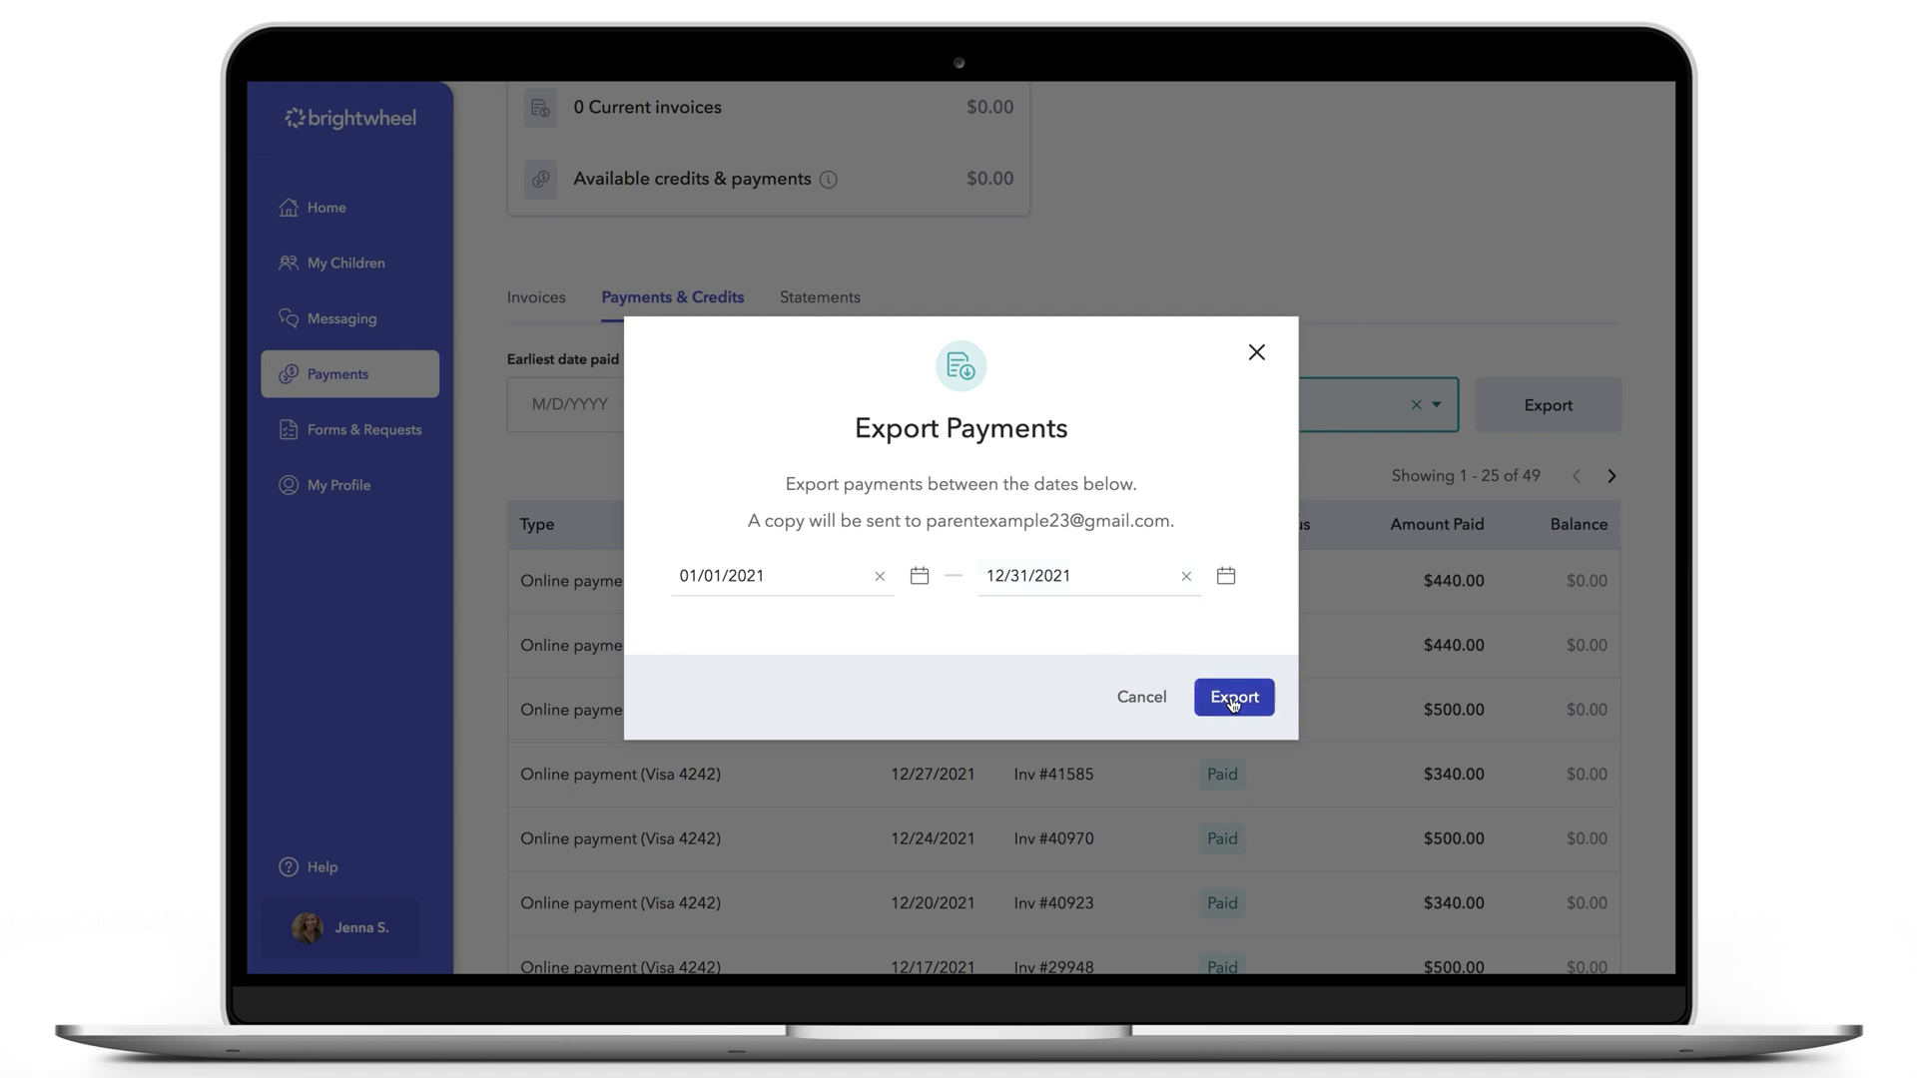
left_click(1233, 697)
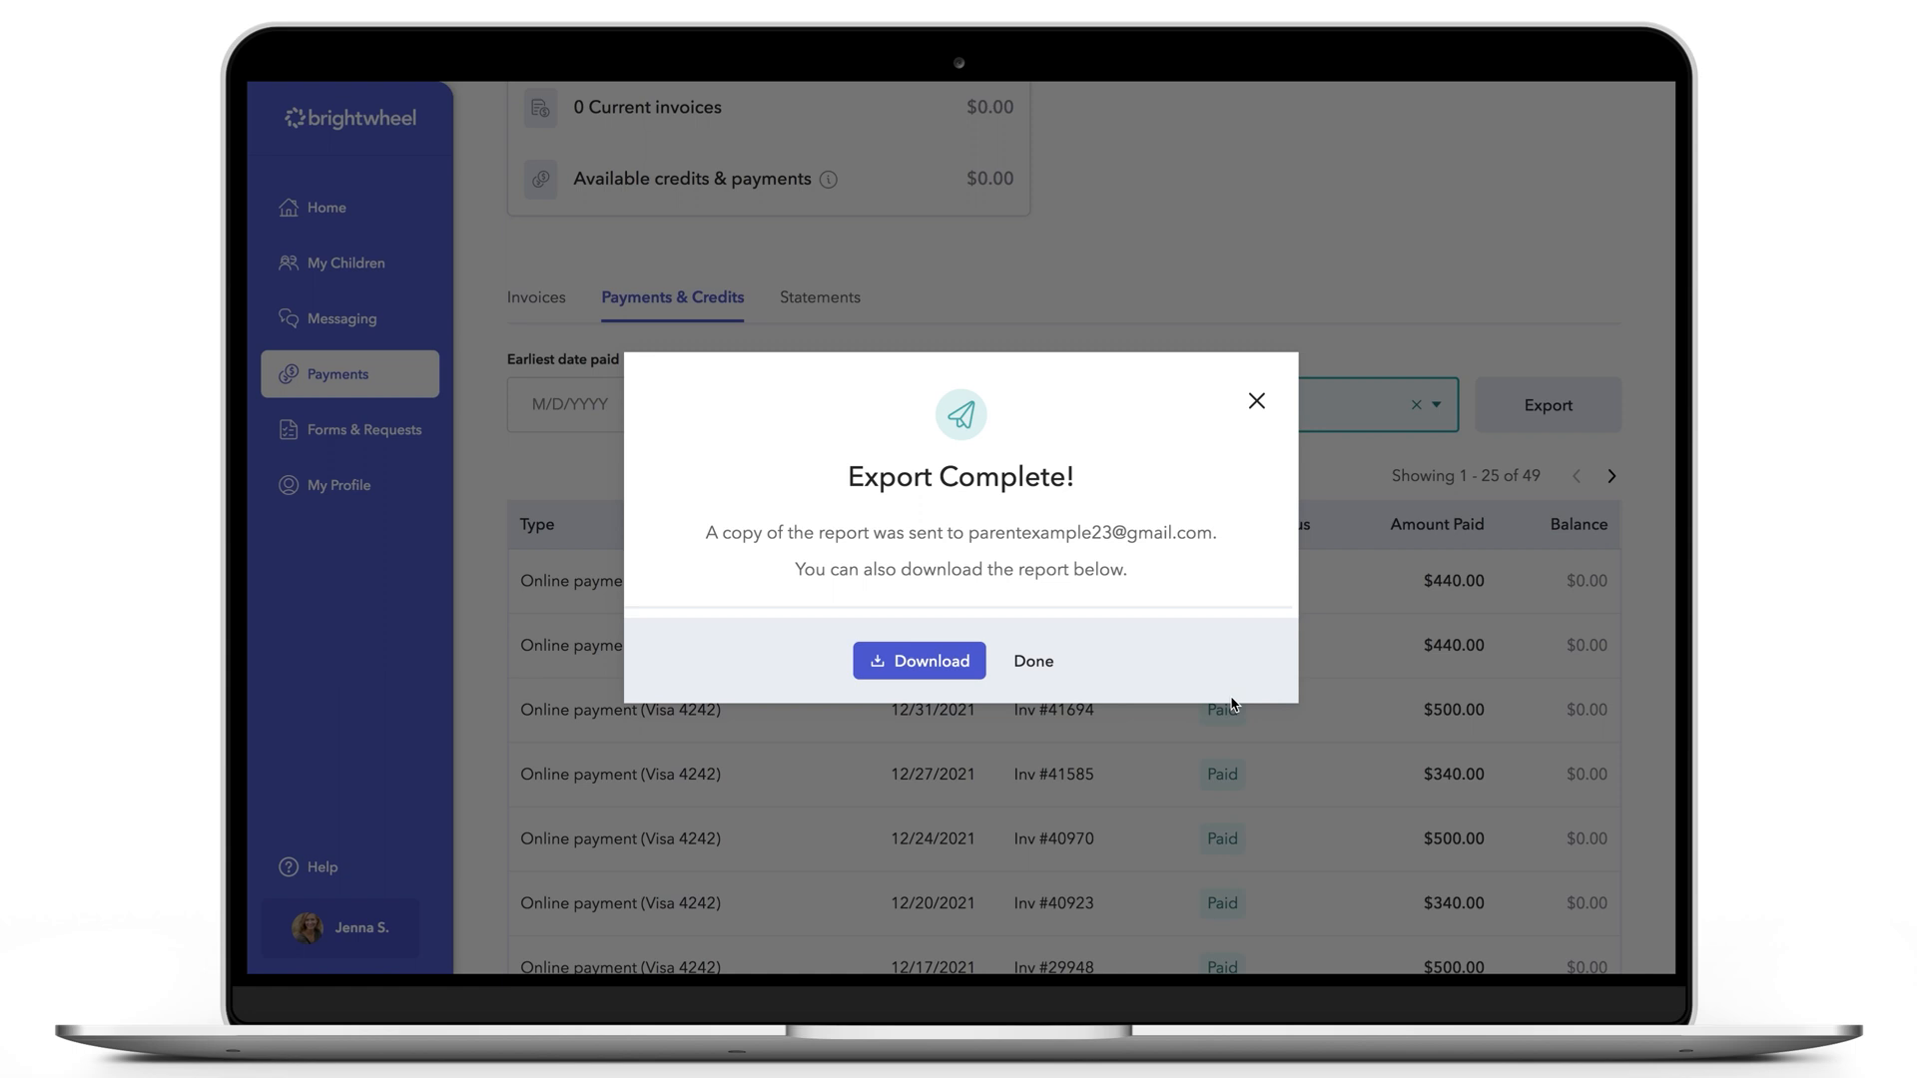
mouse_move(1033, 661)
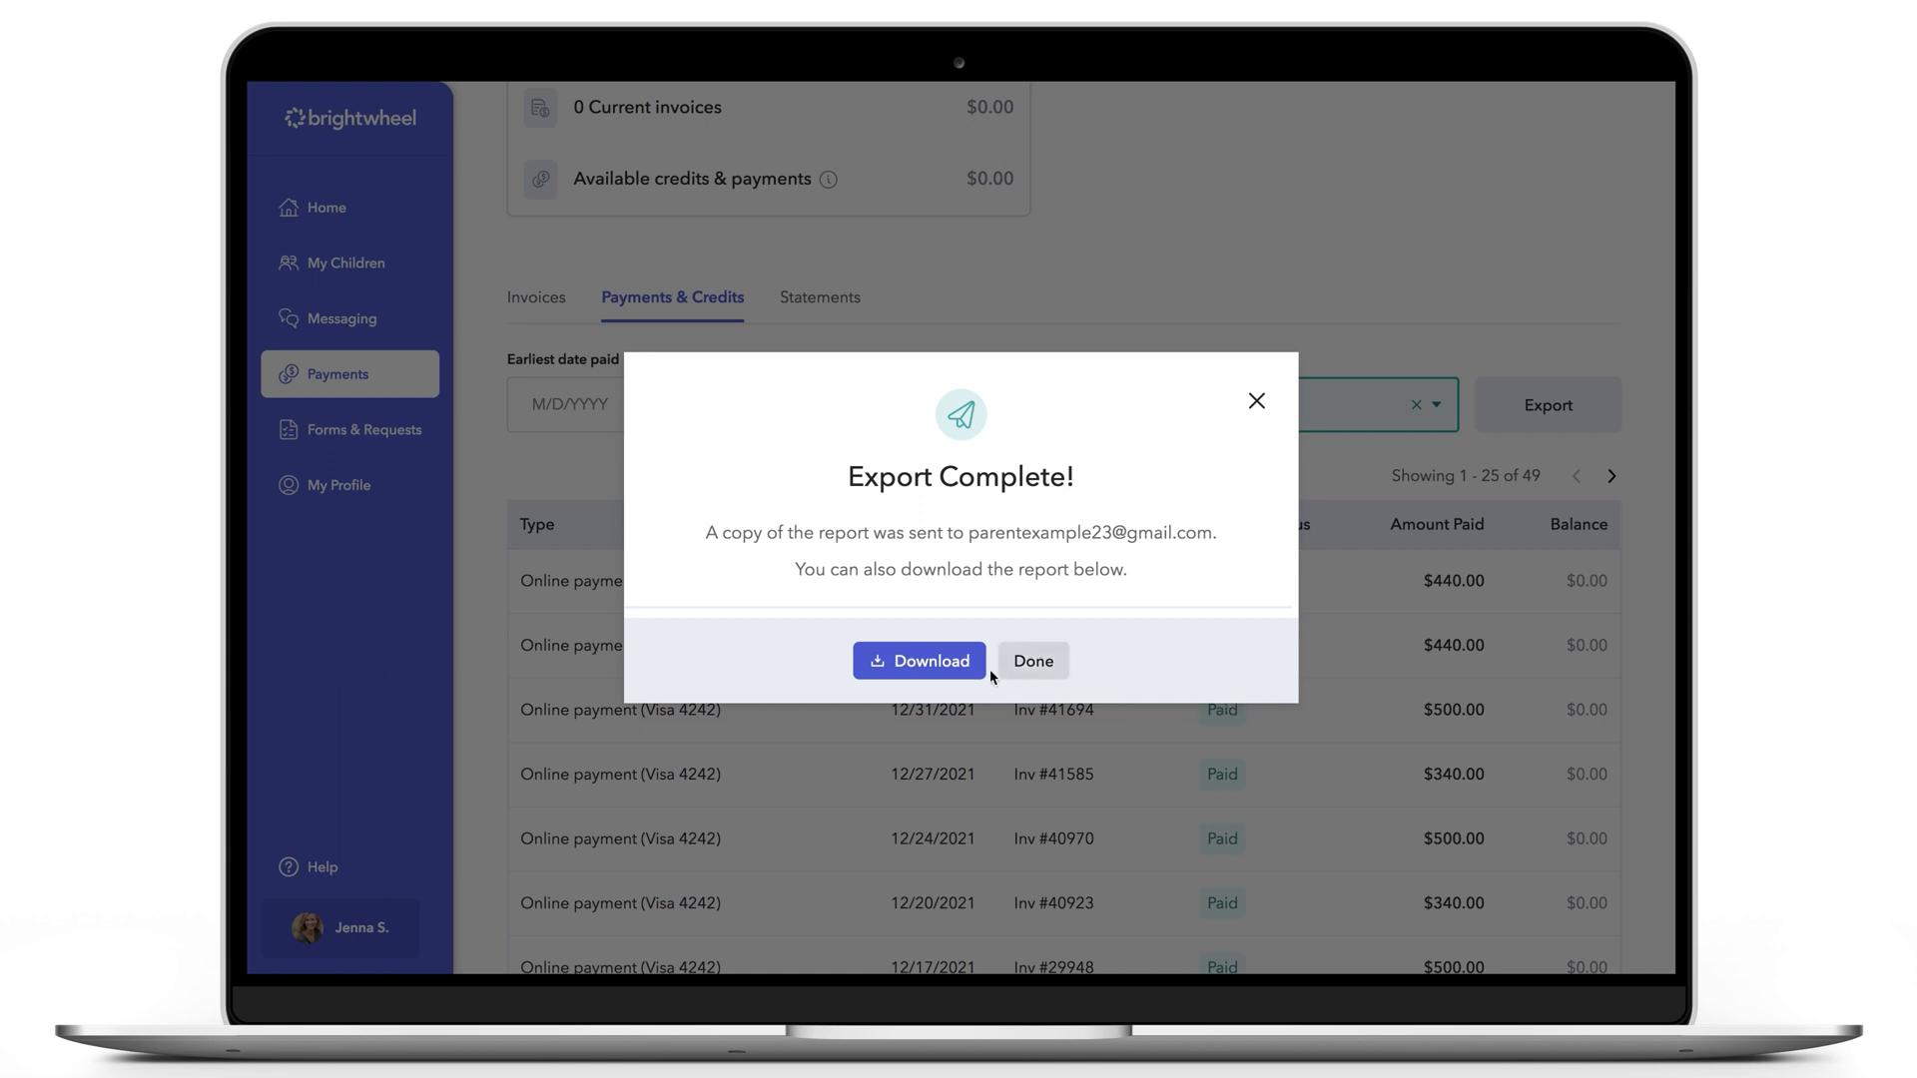
- Download the exported report and view the PDF showing $12,400.57 total payments
left_click(919, 661)
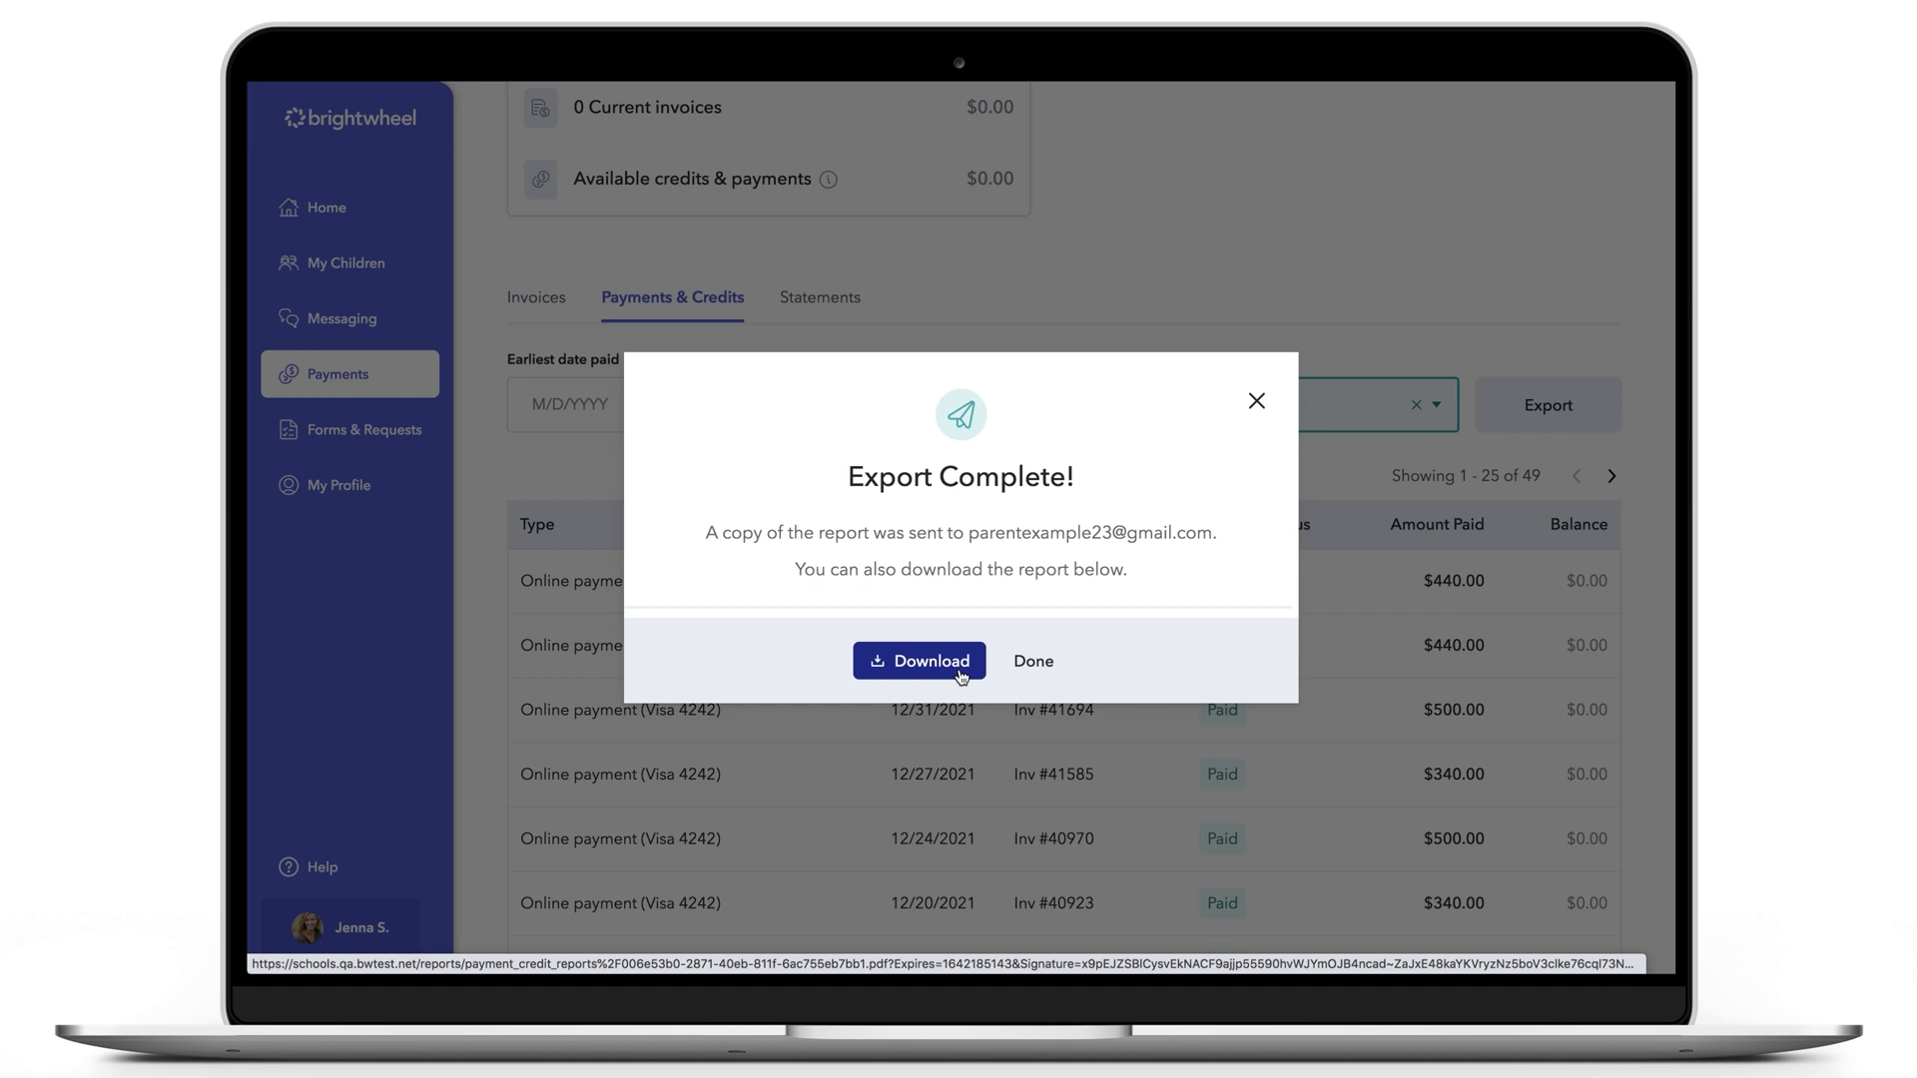
left_click(919, 661)
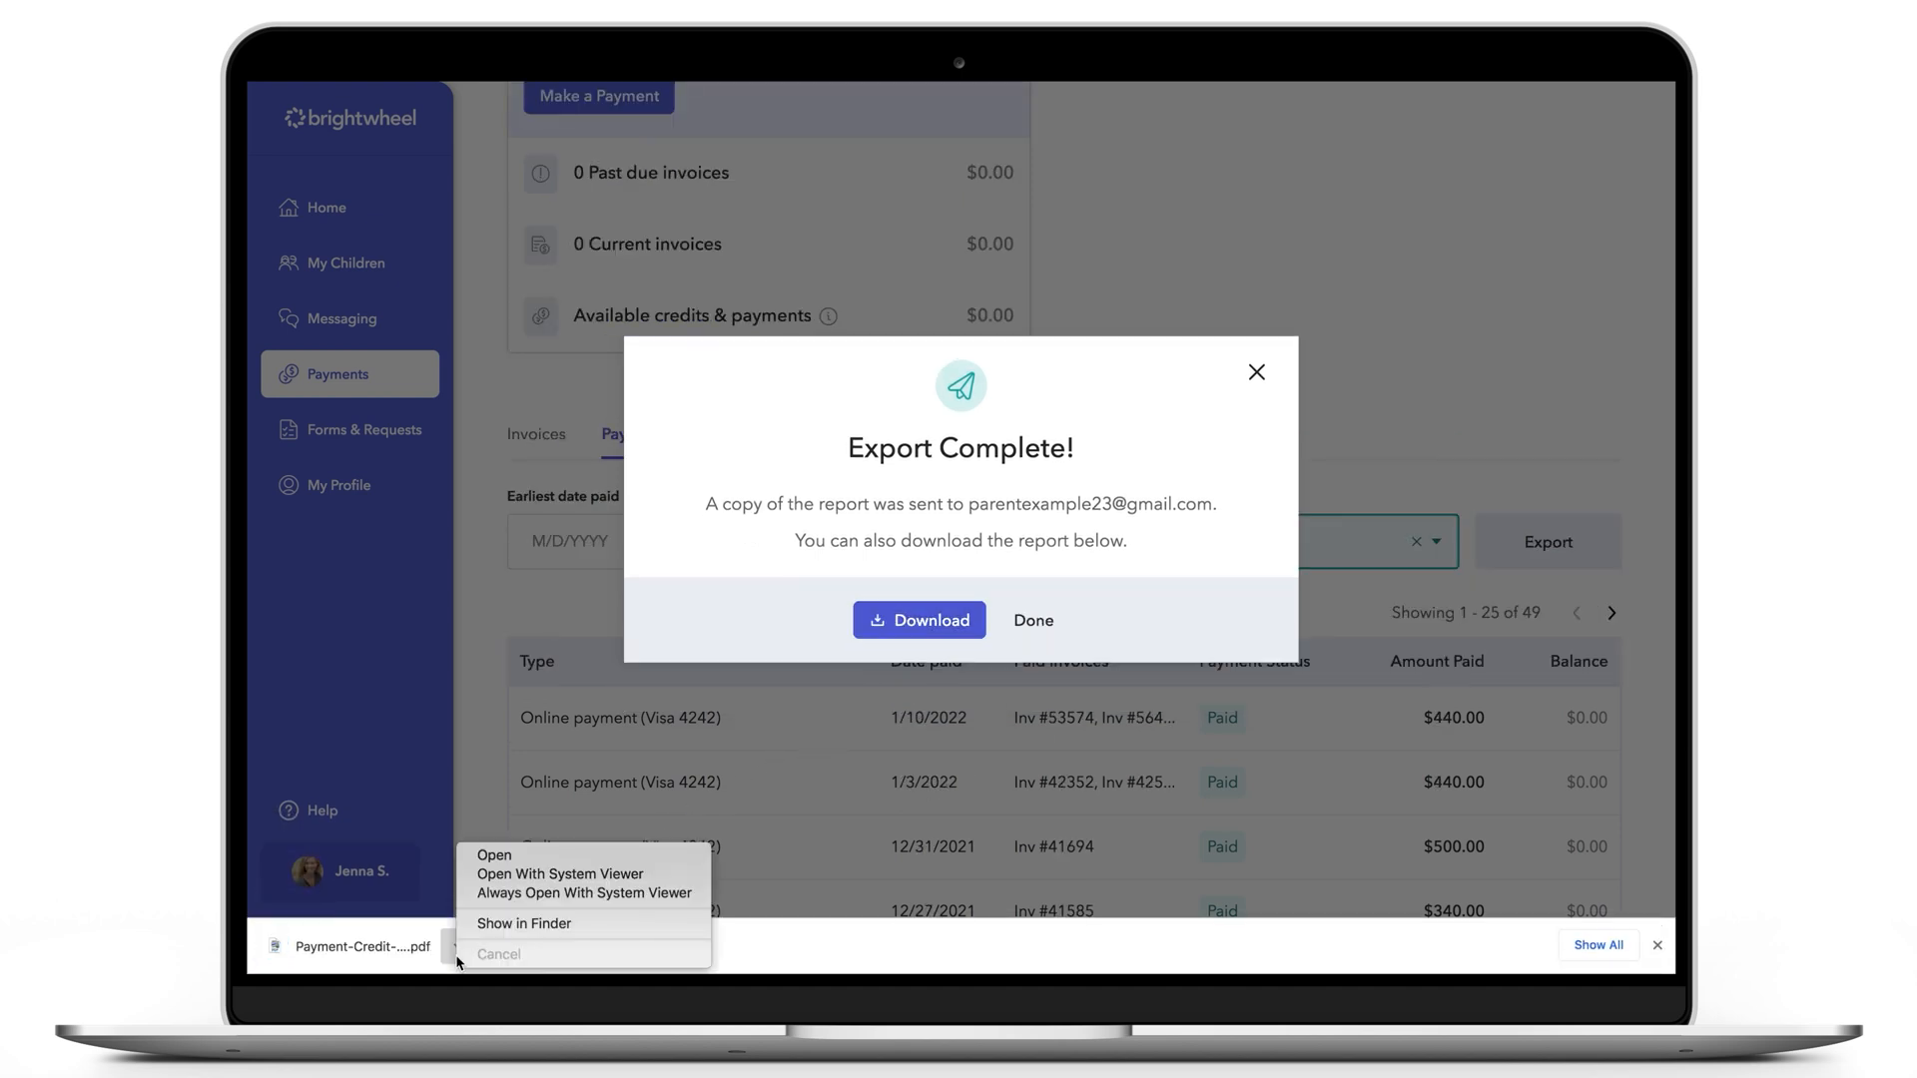
left_click(493, 863)
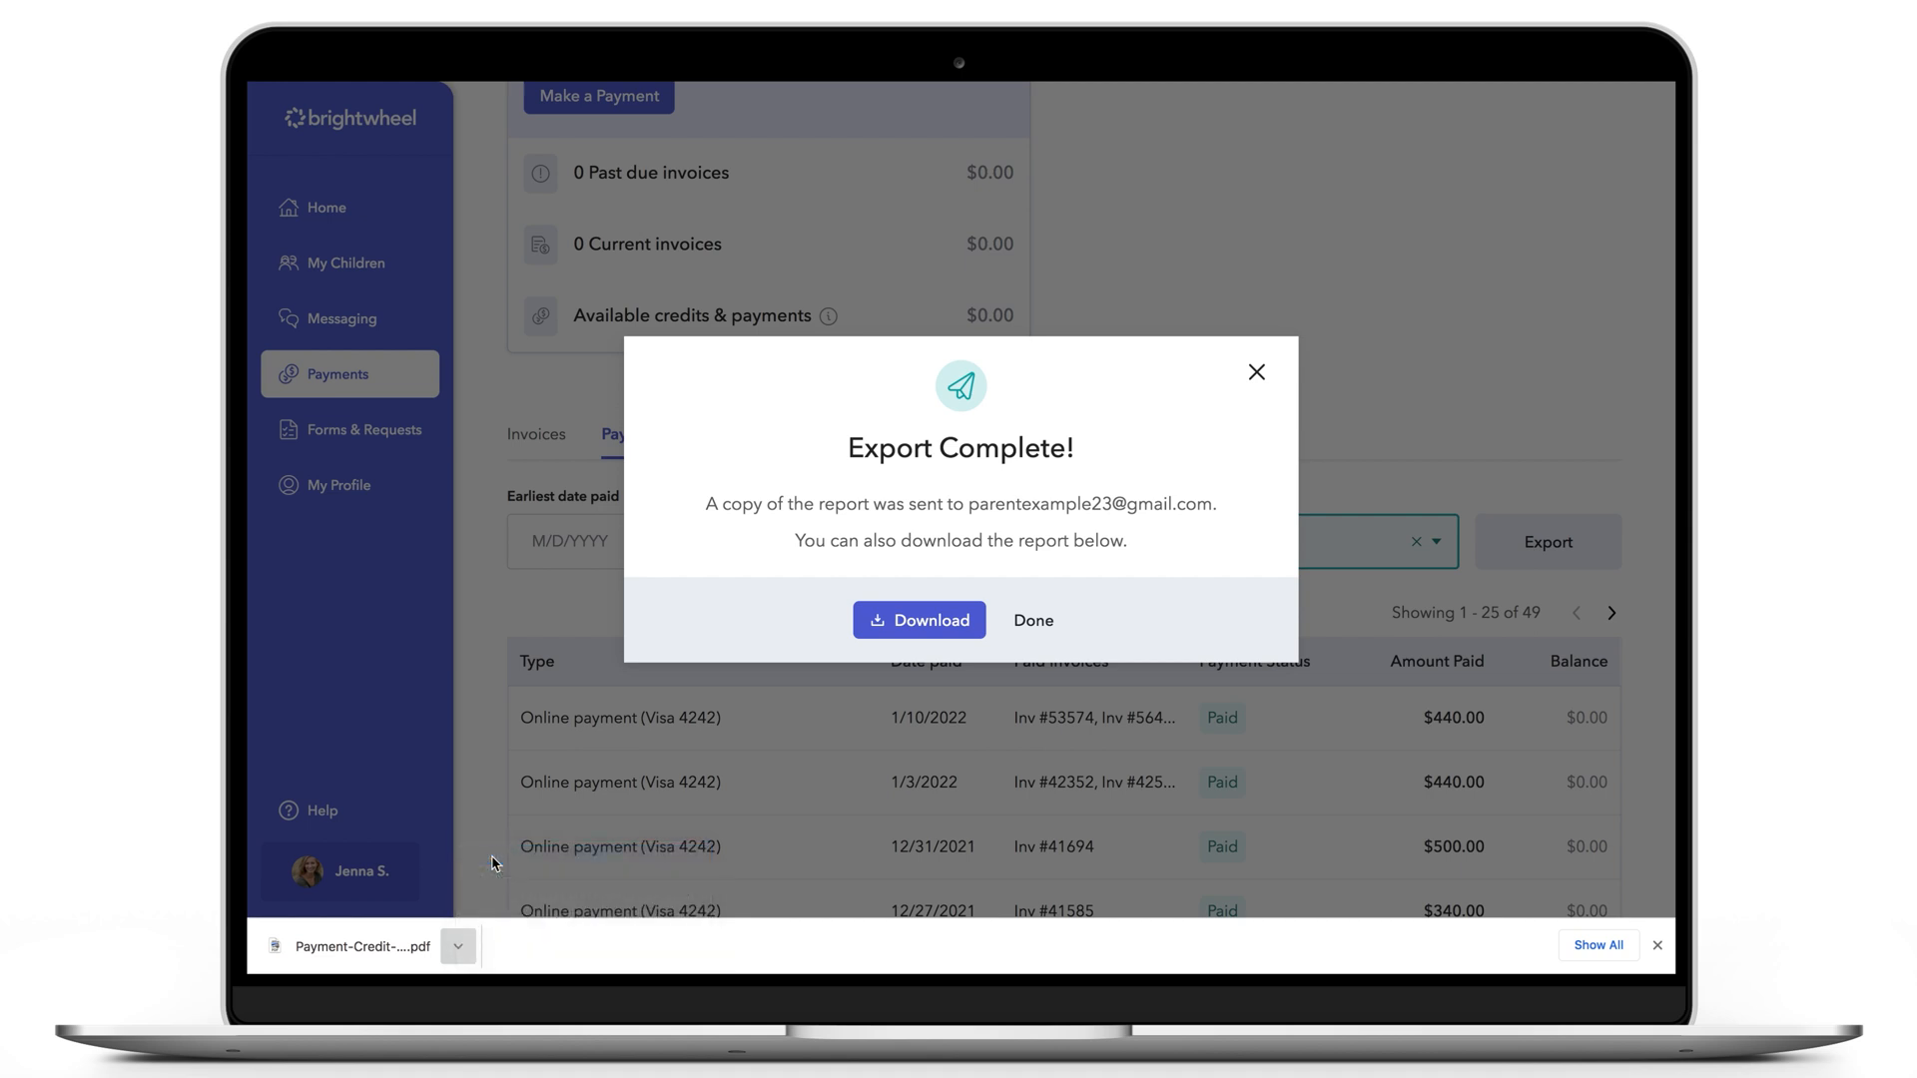
left_click(919, 619)
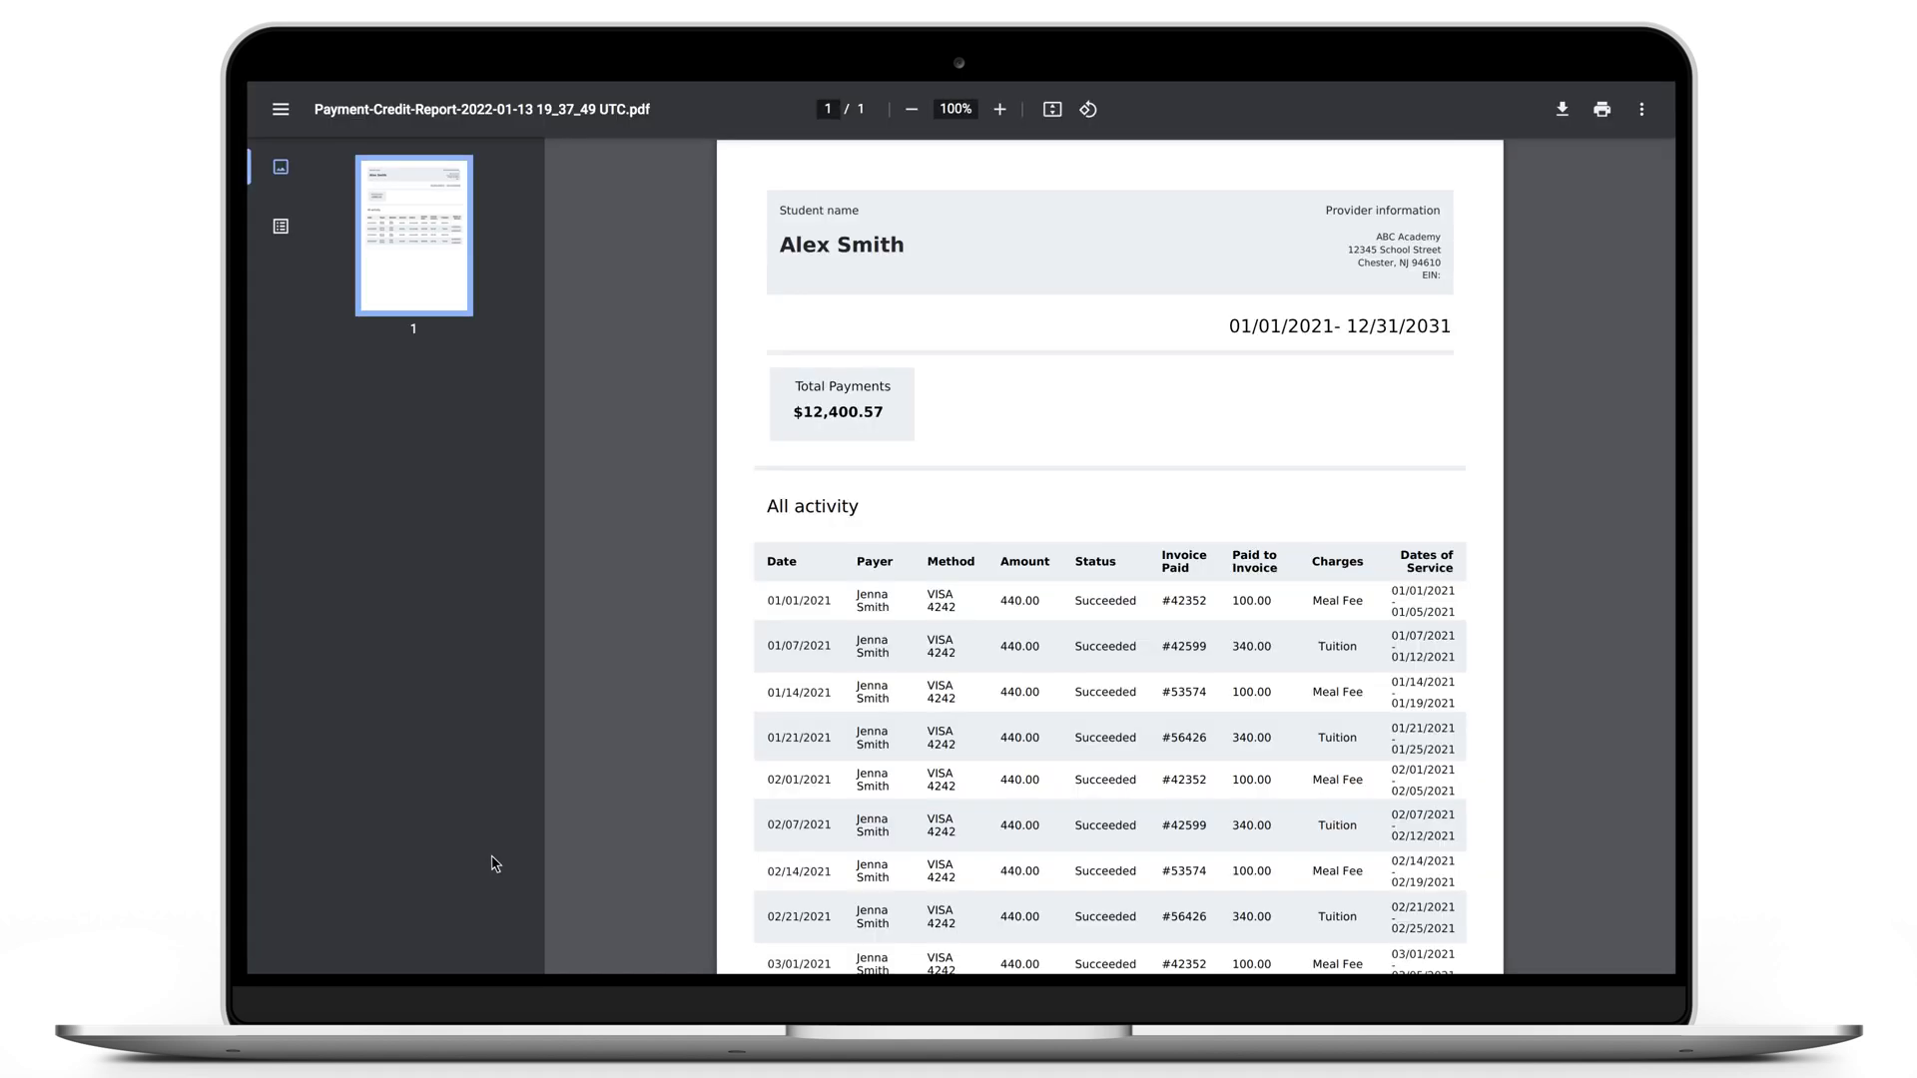
mouse_move(735, 444)
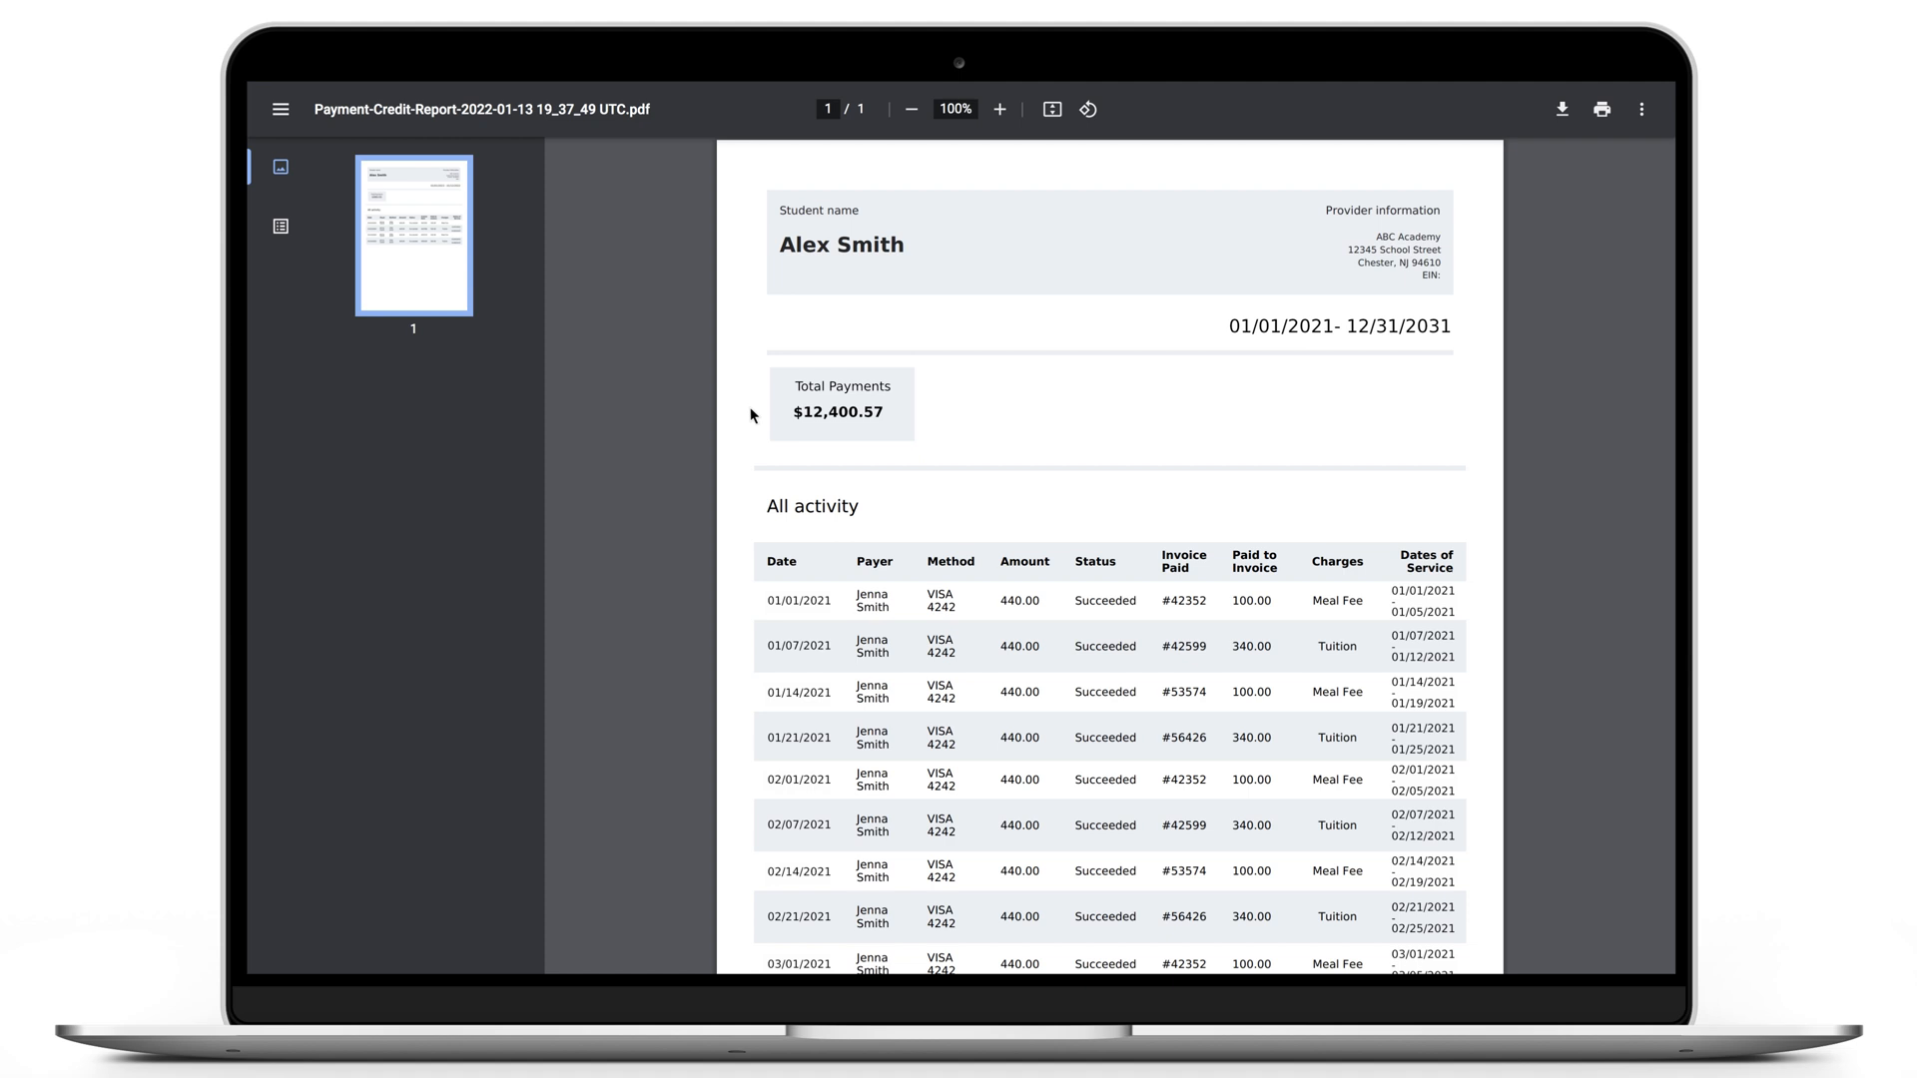
mouse_move(1598, 144)
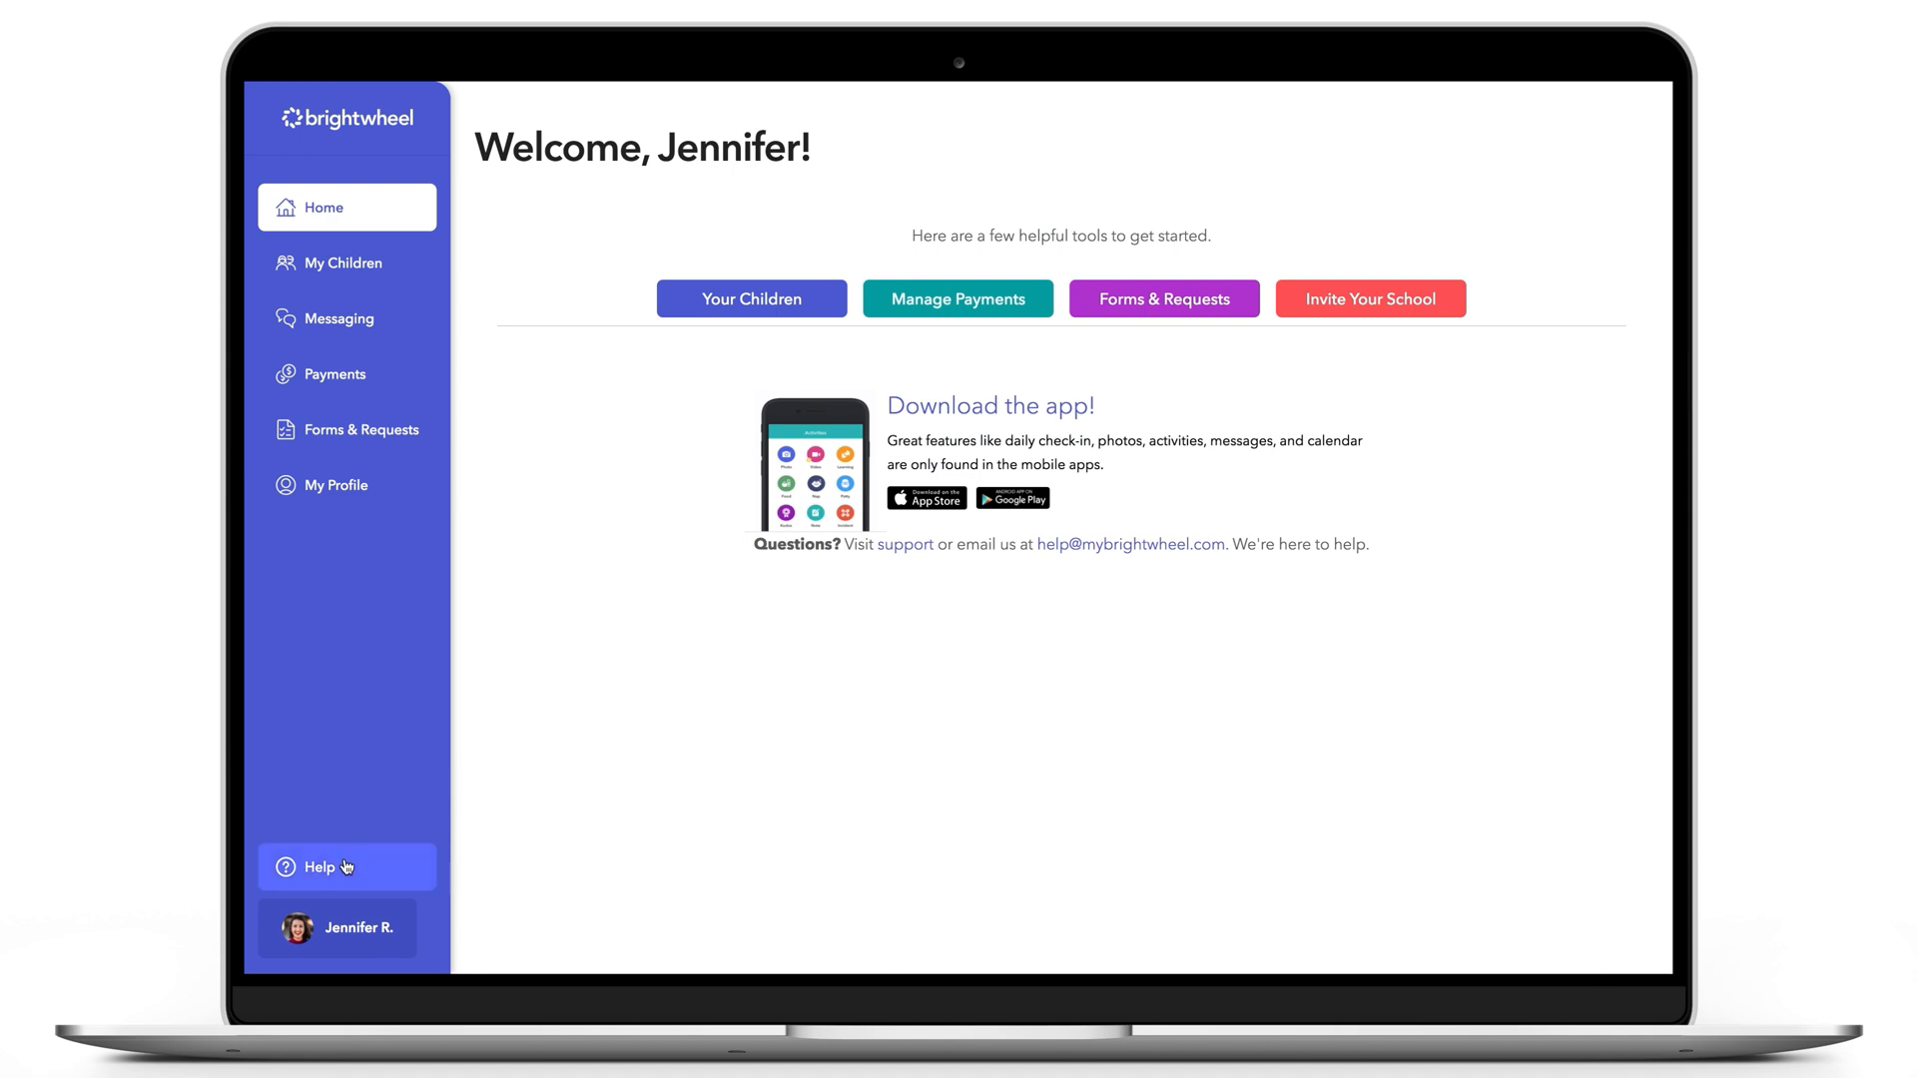
- Bring up Help from the sidebar to see support options
left_click(346, 867)
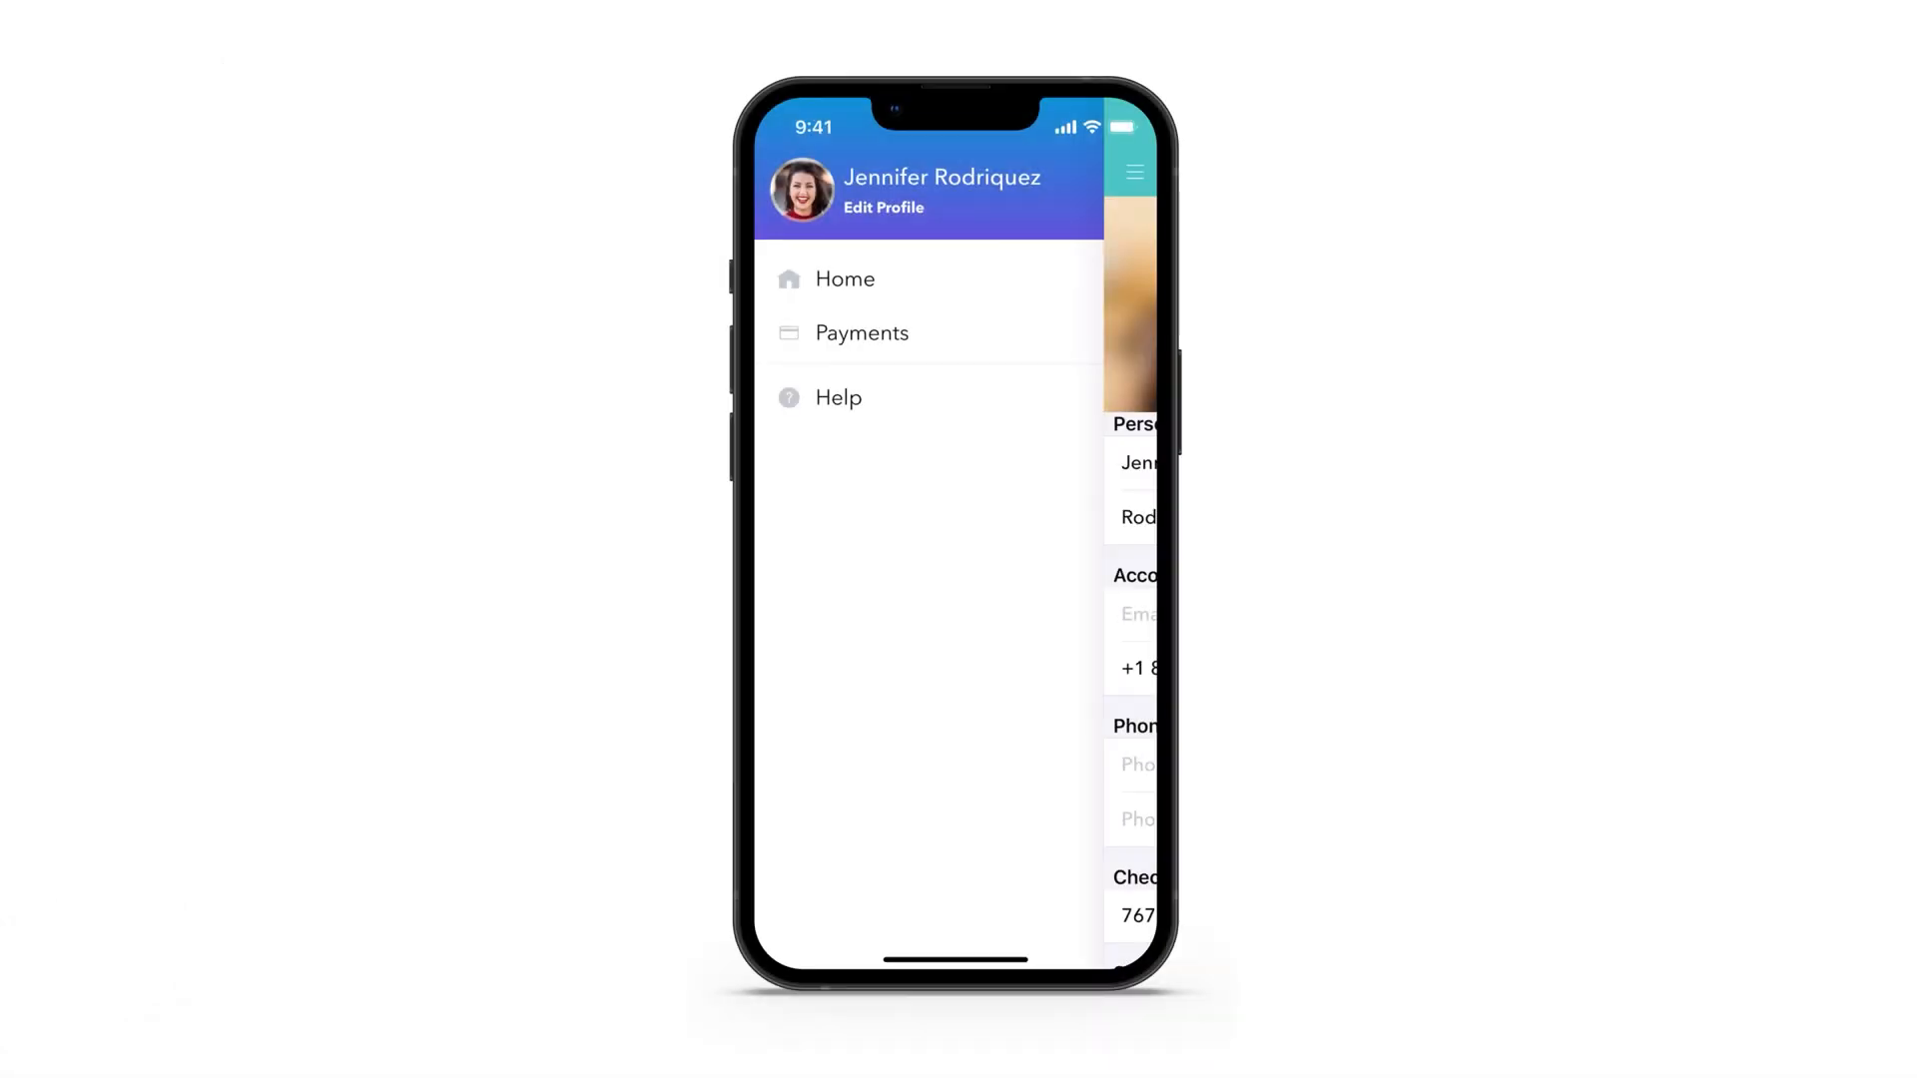
- In the app, reach Help Center and the messenger panel for starting a support conversation
left_click(837, 398)
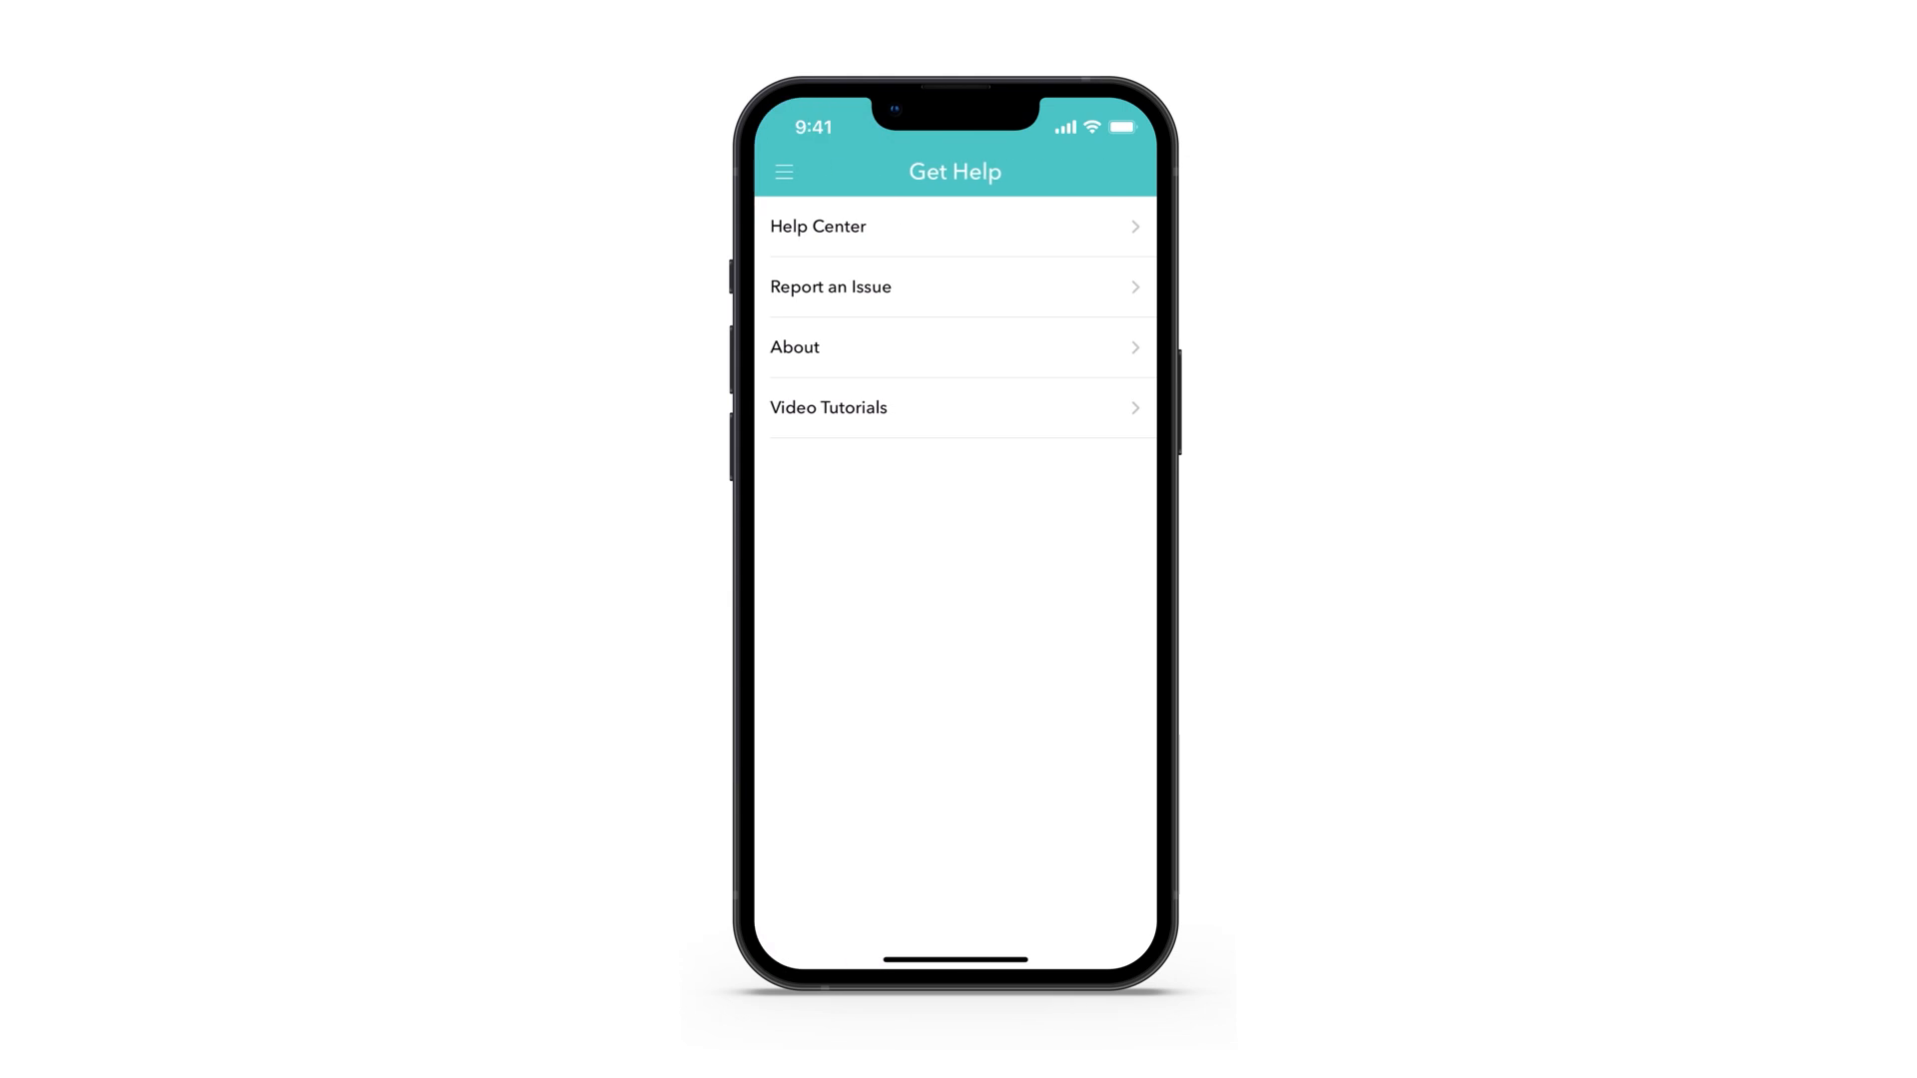
left_click(817, 225)
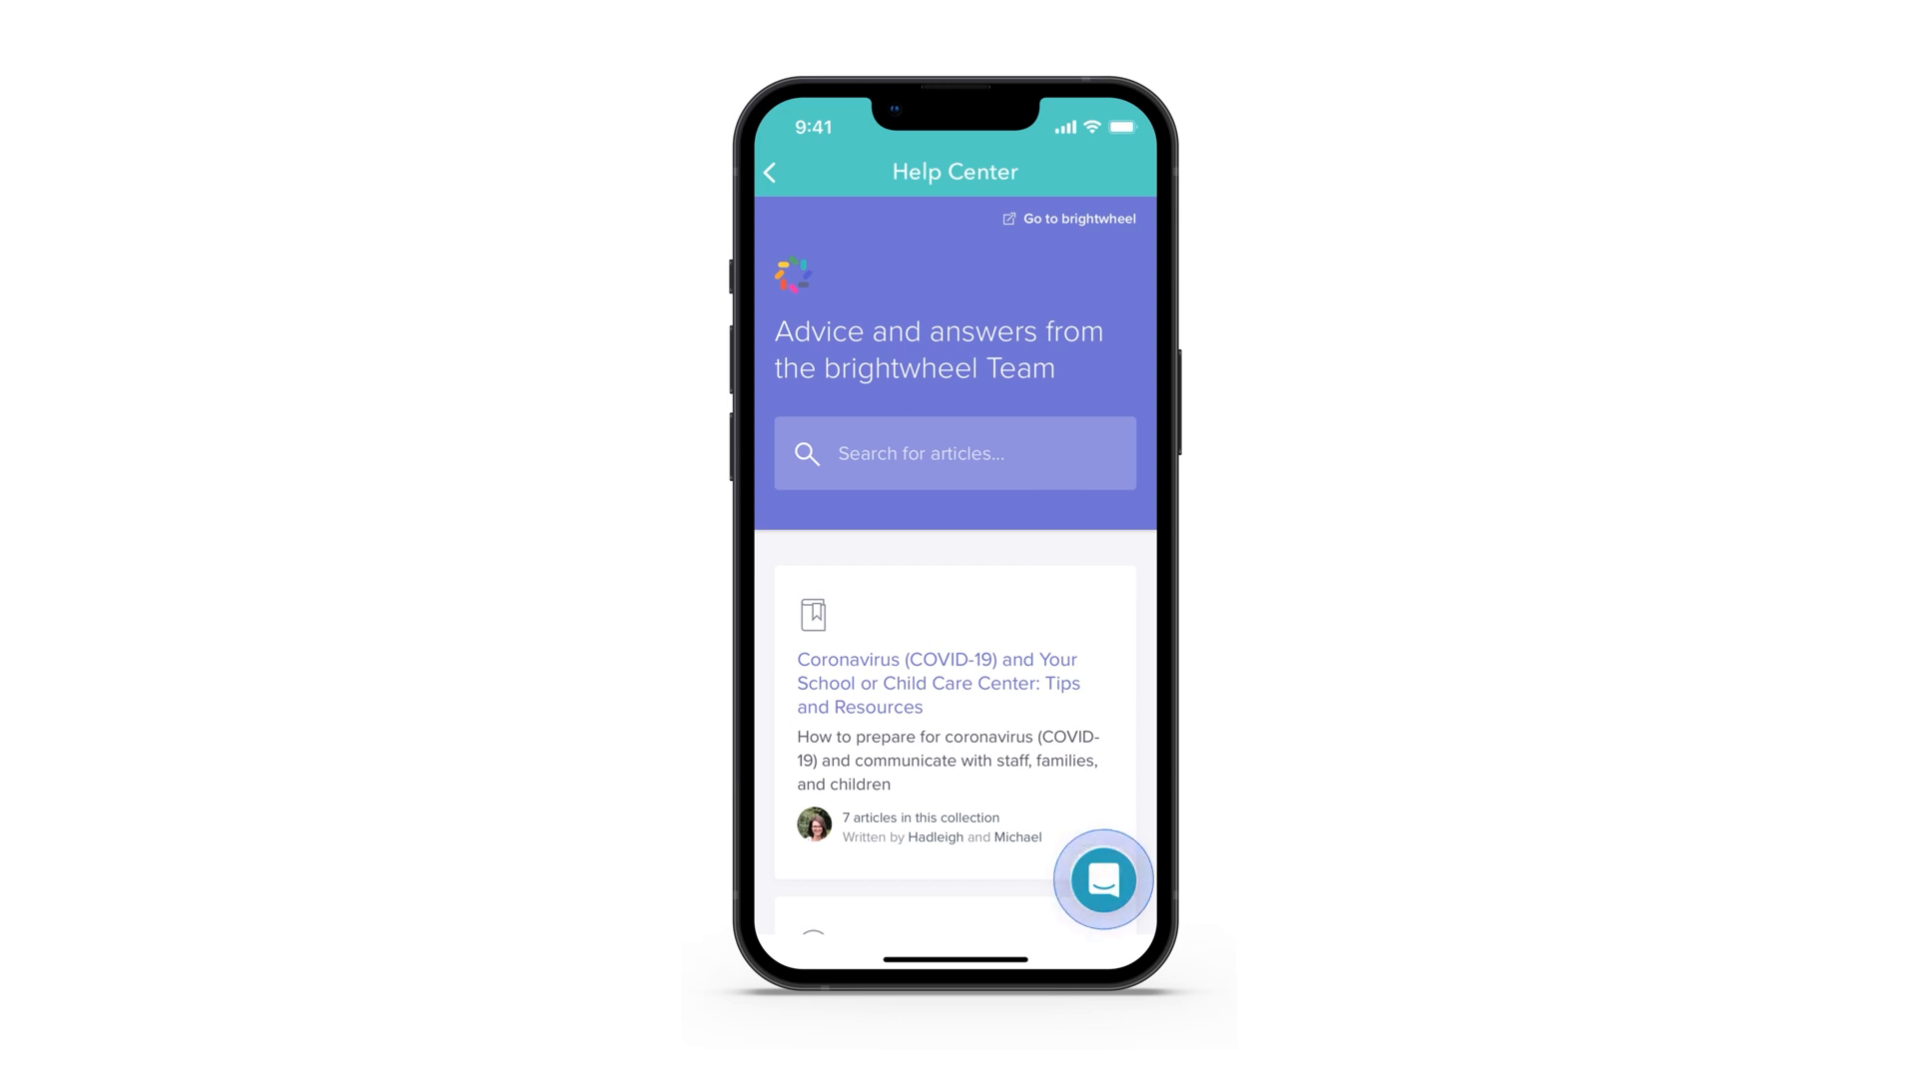
left_click(1103, 879)
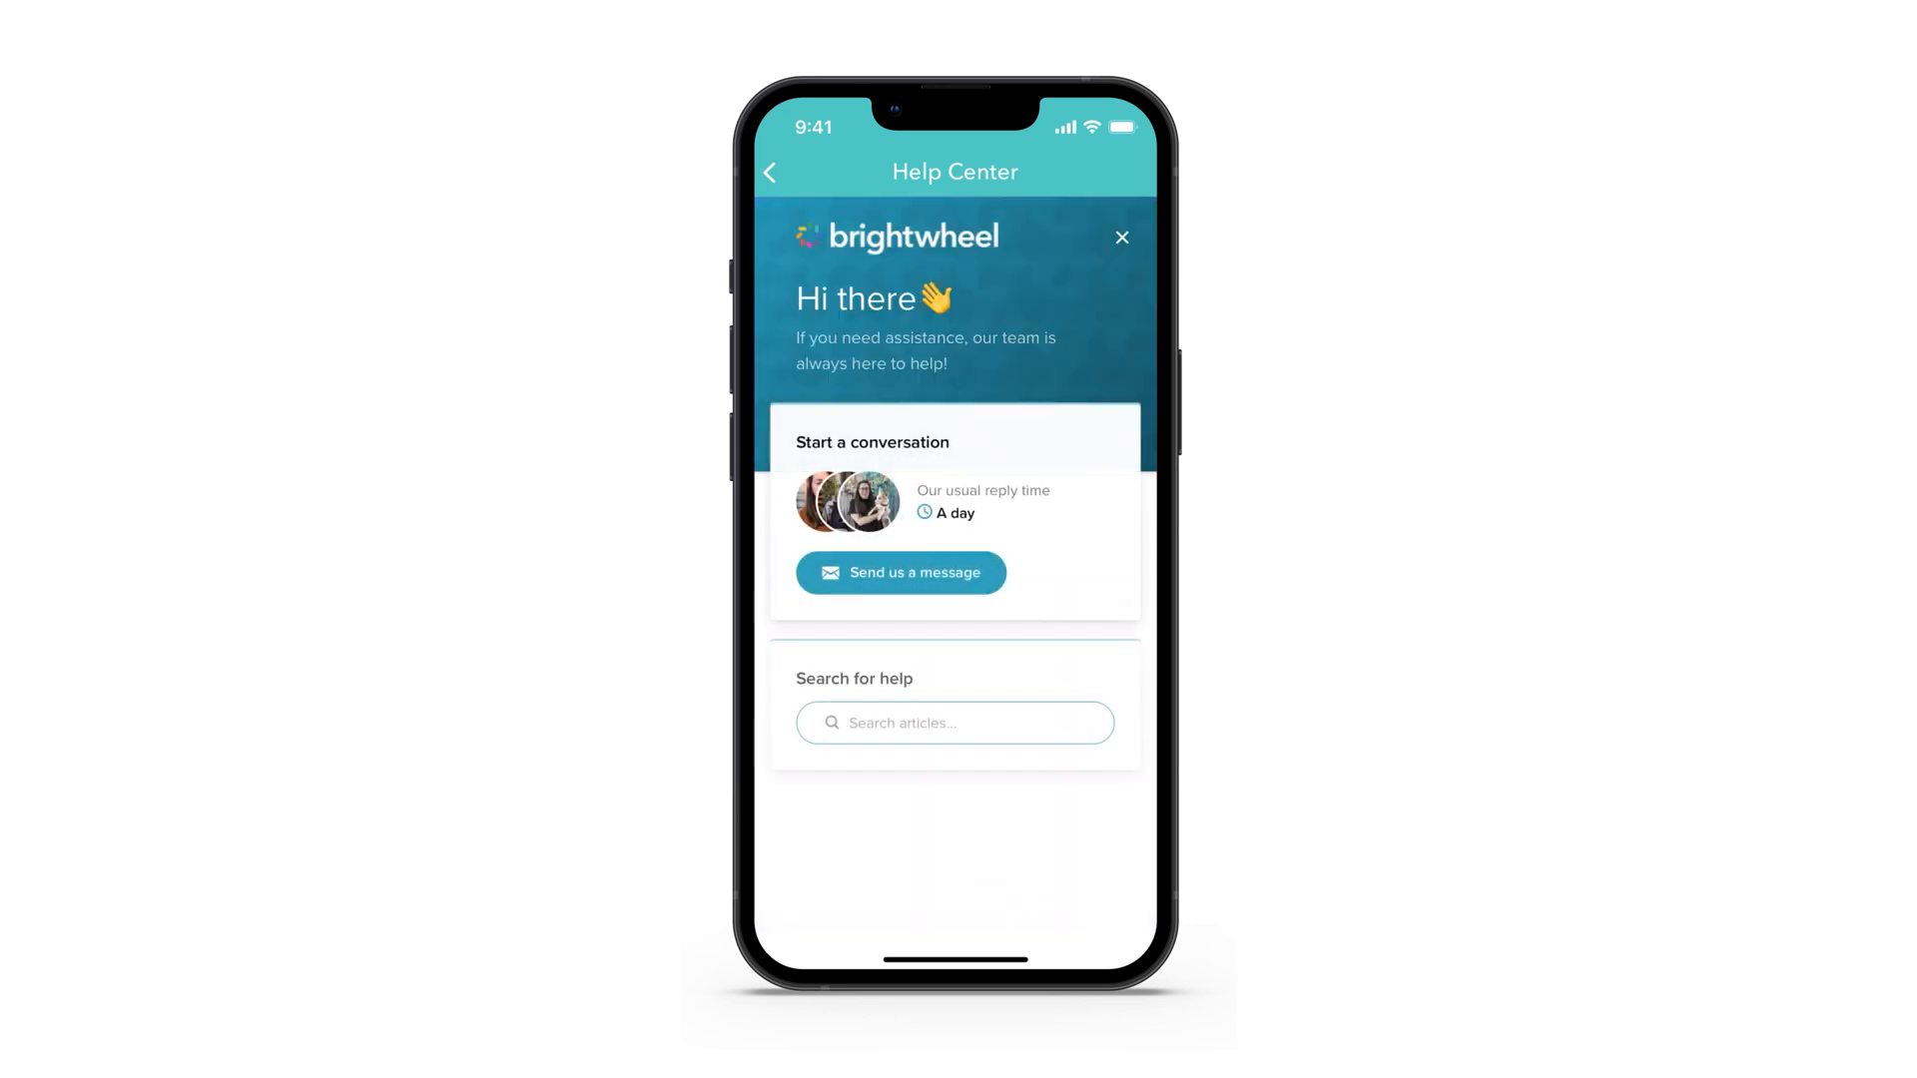